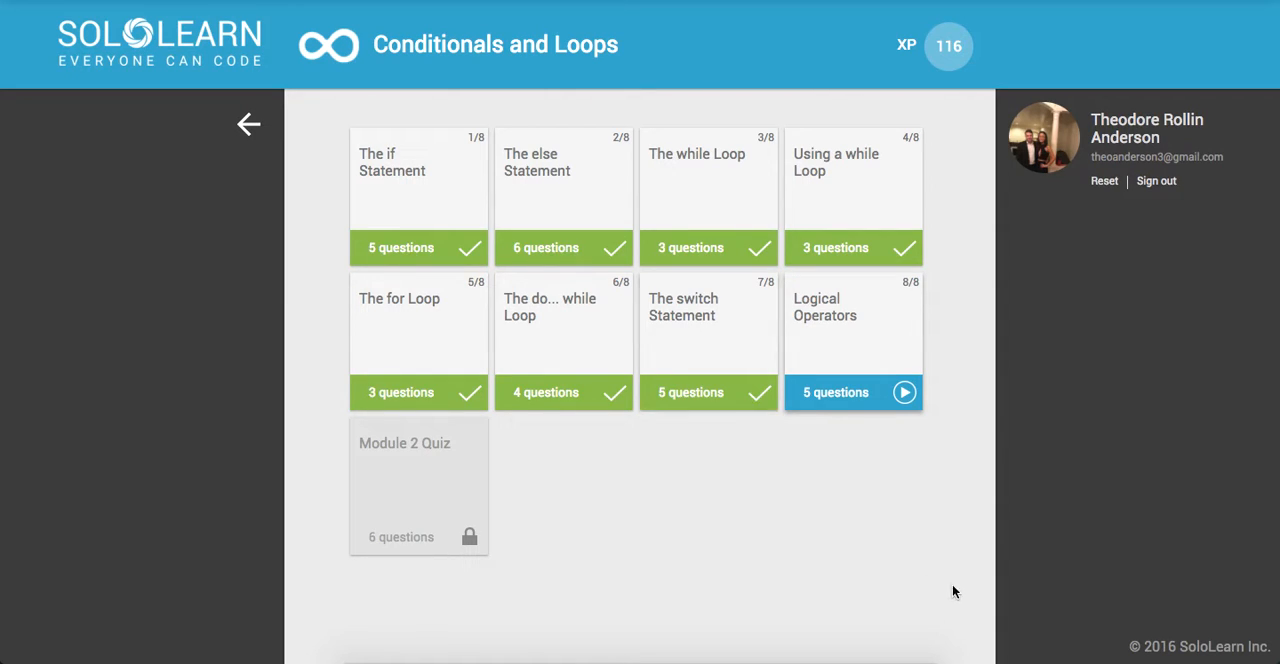
- Start the Logical Operators lesson (8/8) from the Conditionals and Loops module
left_click(852, 340)
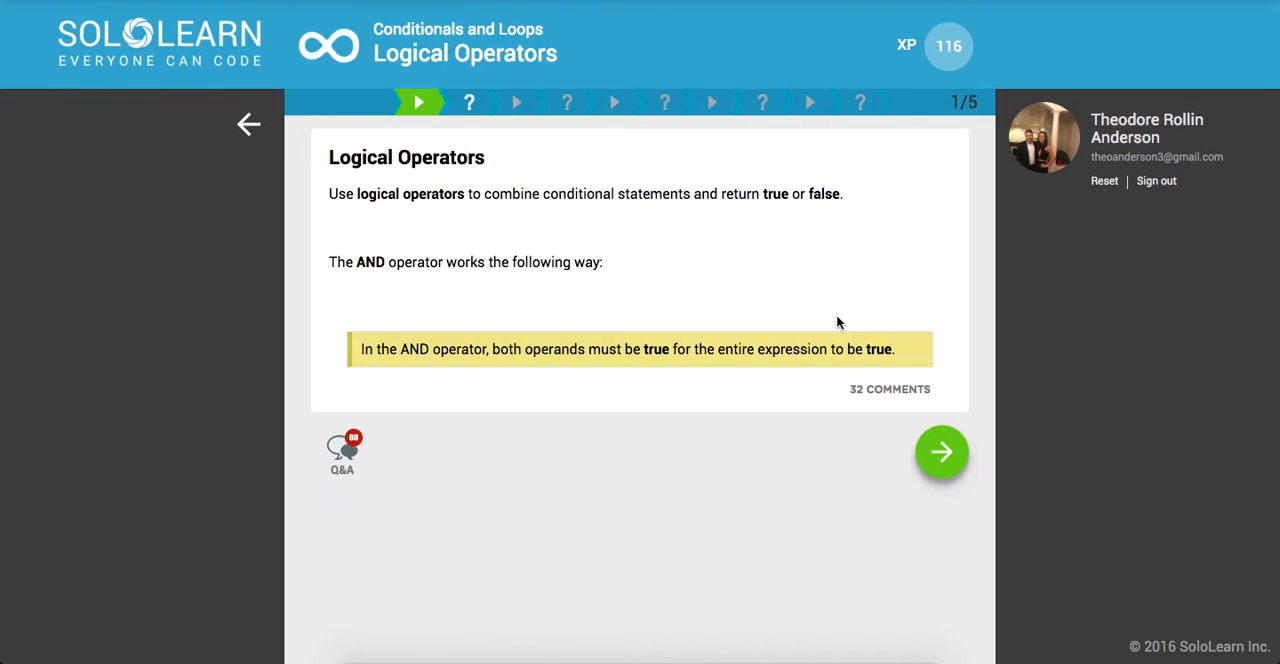
left_click(940, 452)
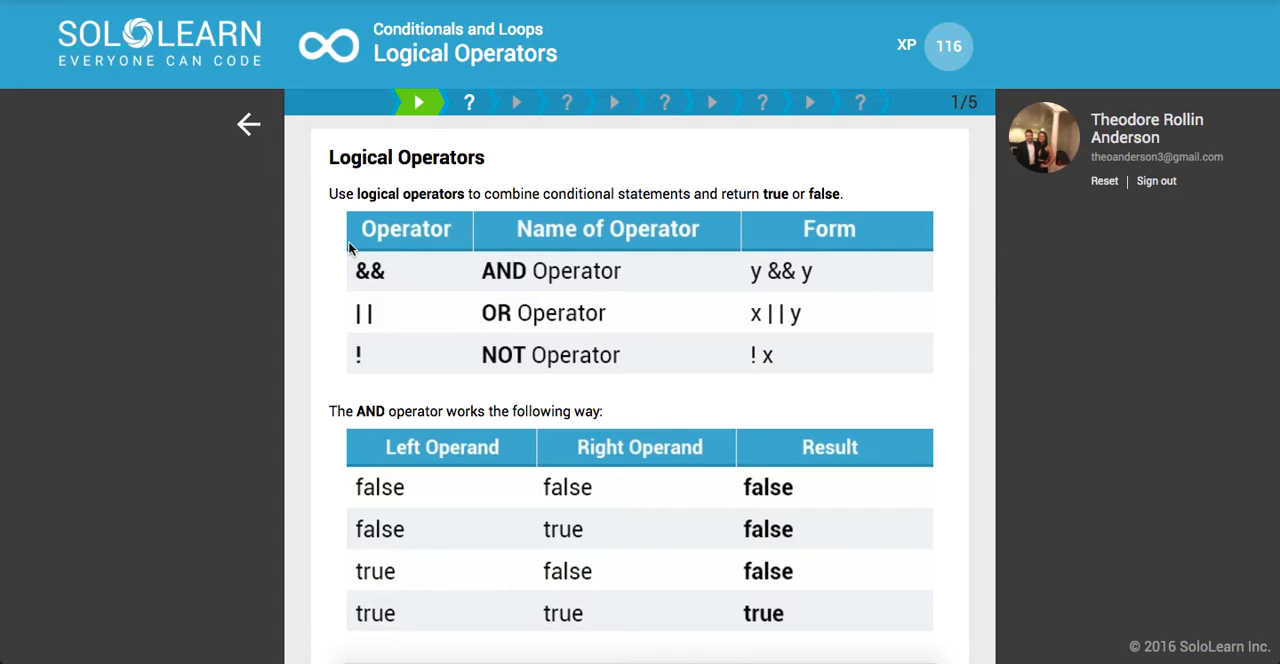
mouse_move(406, 276)
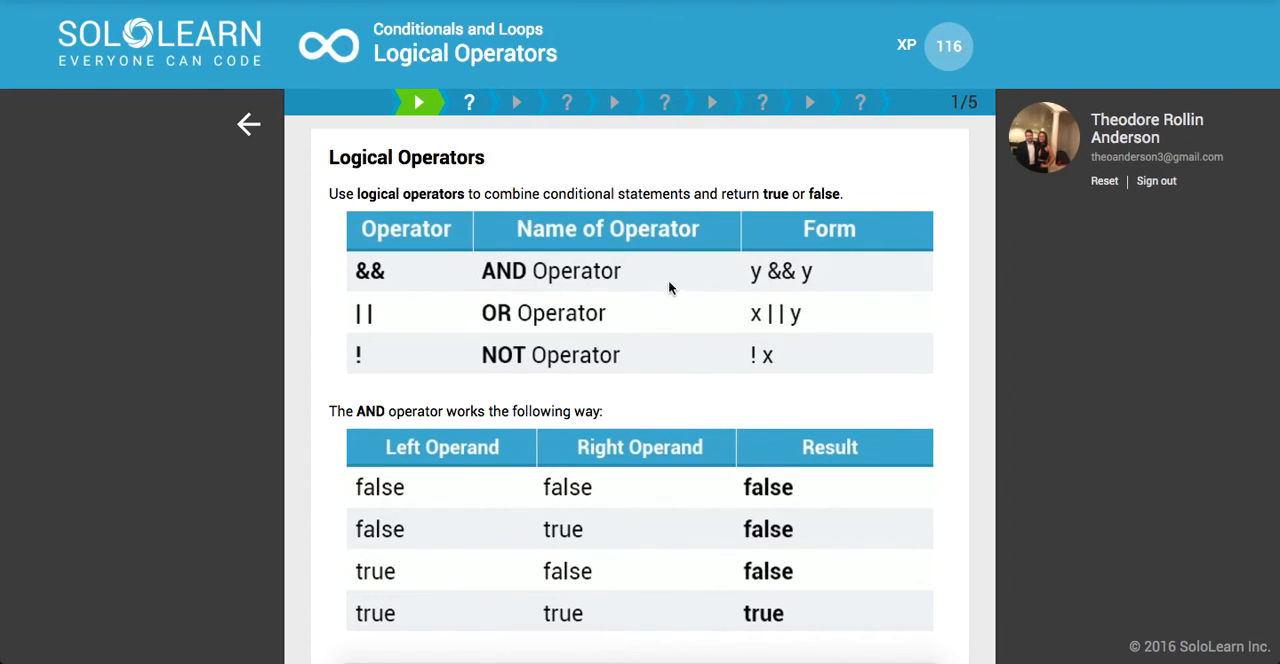
mouse_move(758, 282)
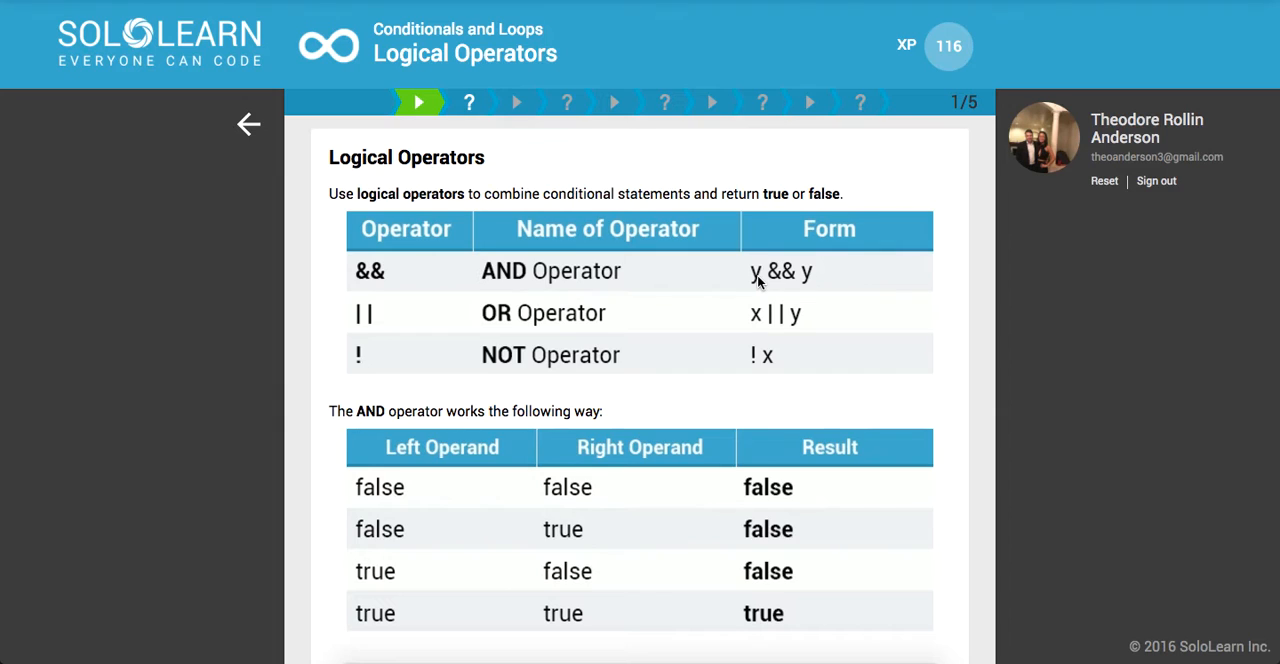
scroll("up", 3)
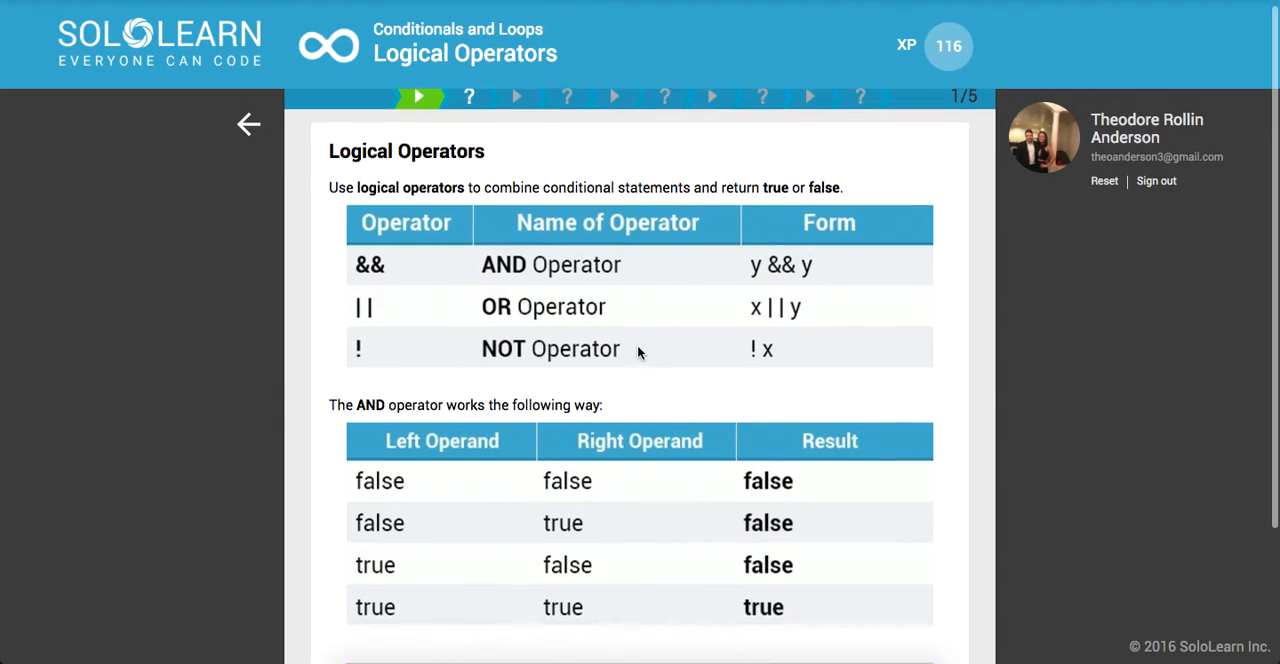
scroll("down", 3)
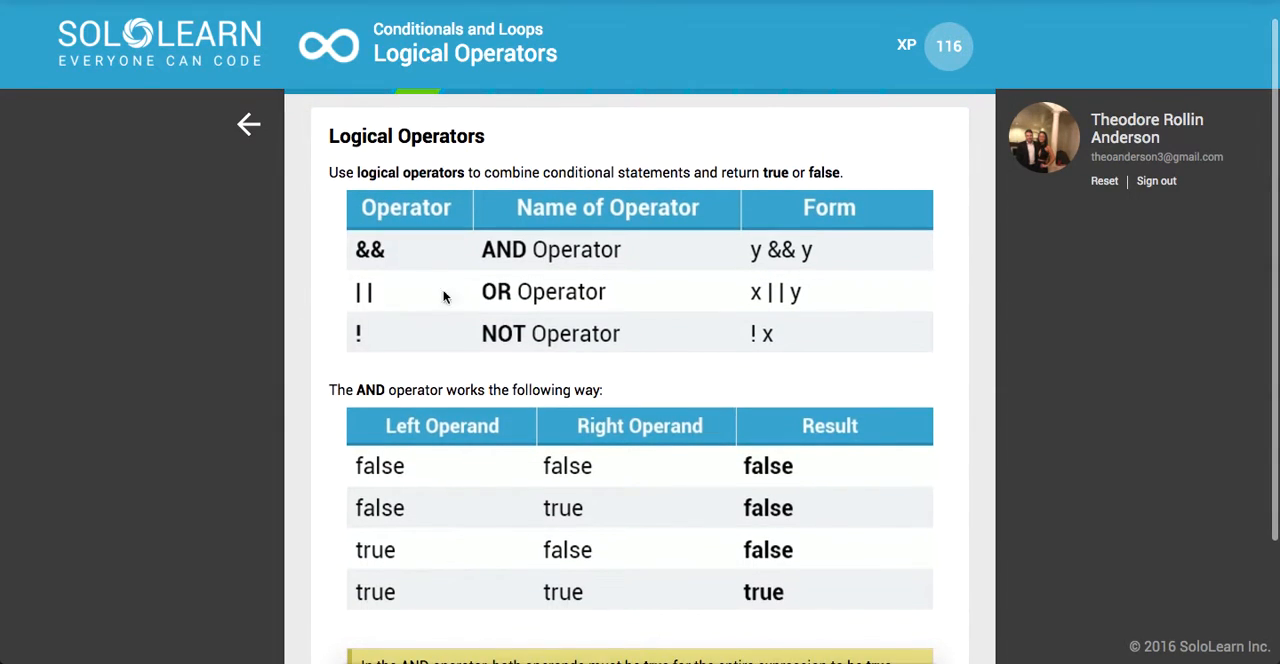
scroll("down", 3)
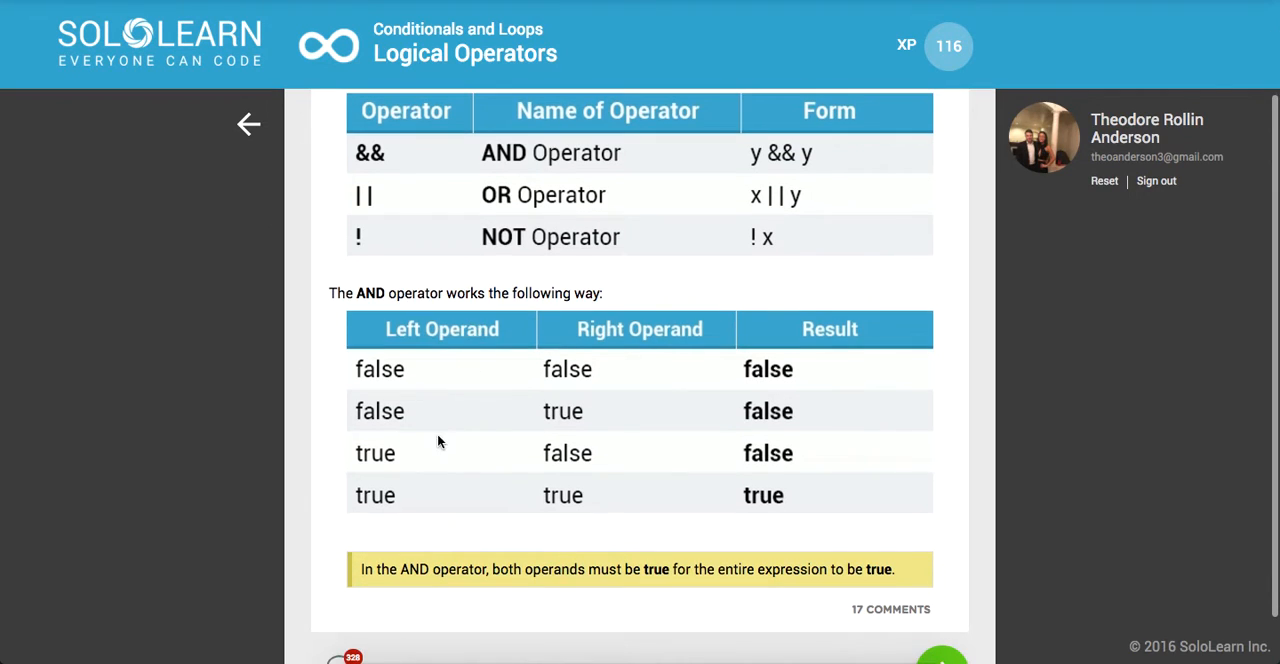
mouse_move(498, 368)
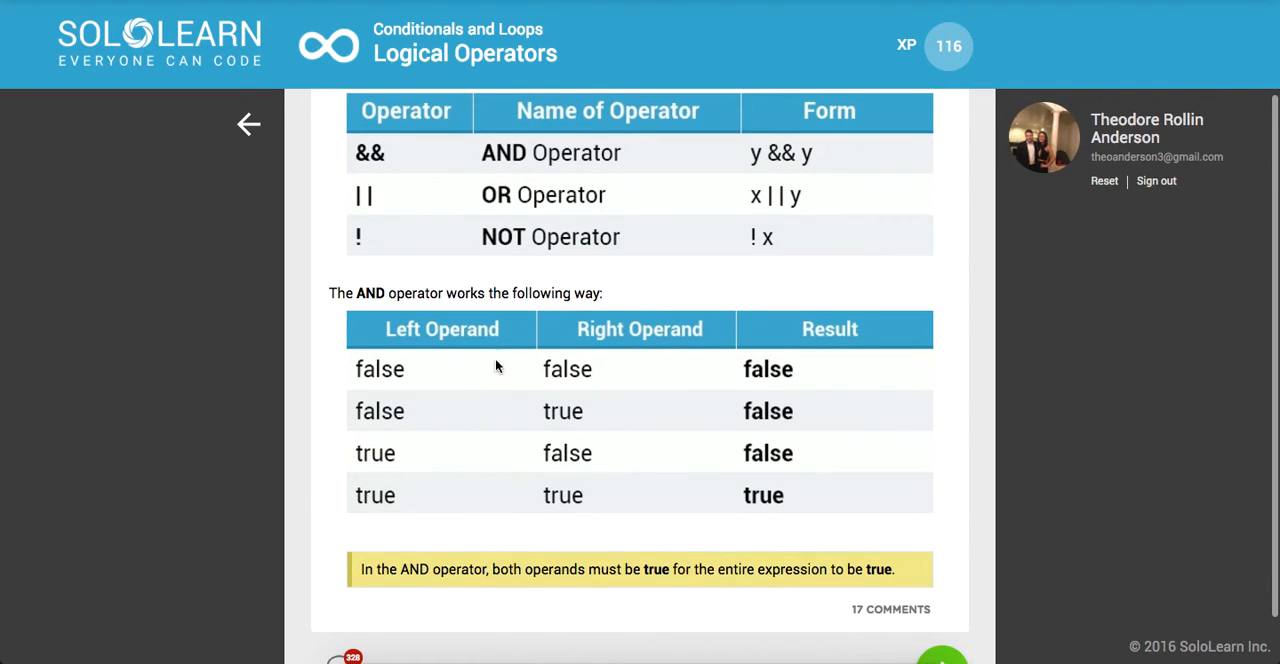
mouse_move(810, 422)
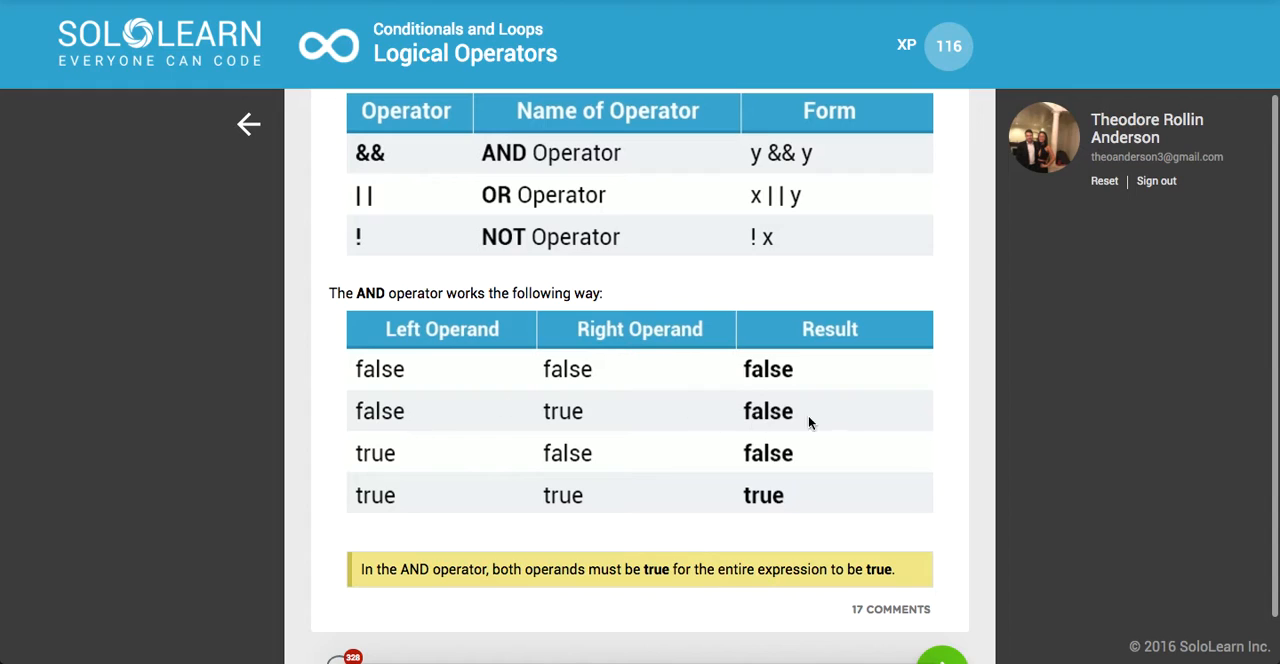
mouse_move(820, 466)
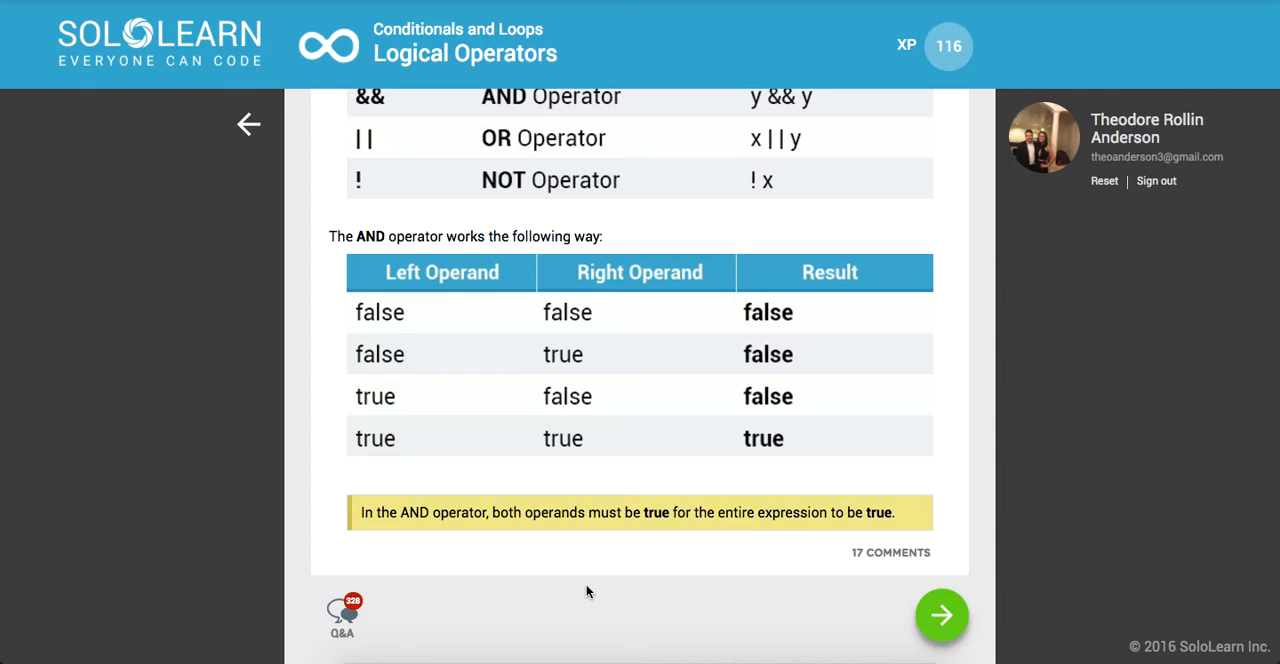
mouse_move(838, 520)
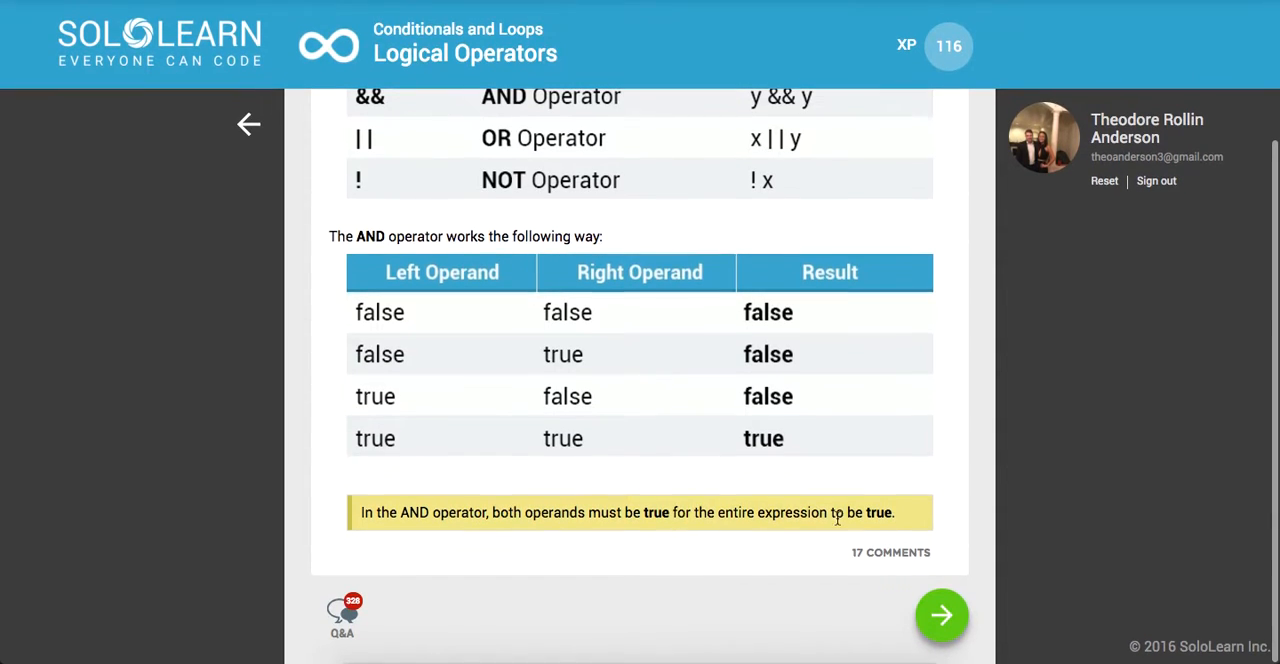
- Fill the if-statement blank with && so both conditions are tested
left_click(940, 616)
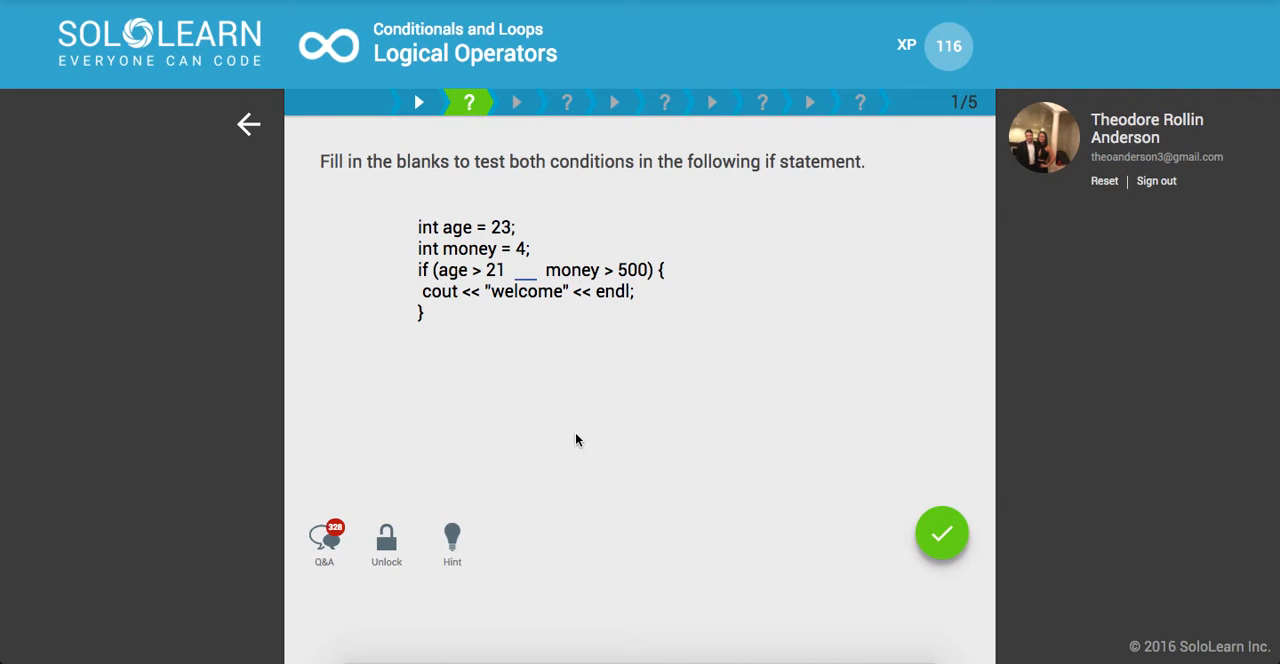
type("&")
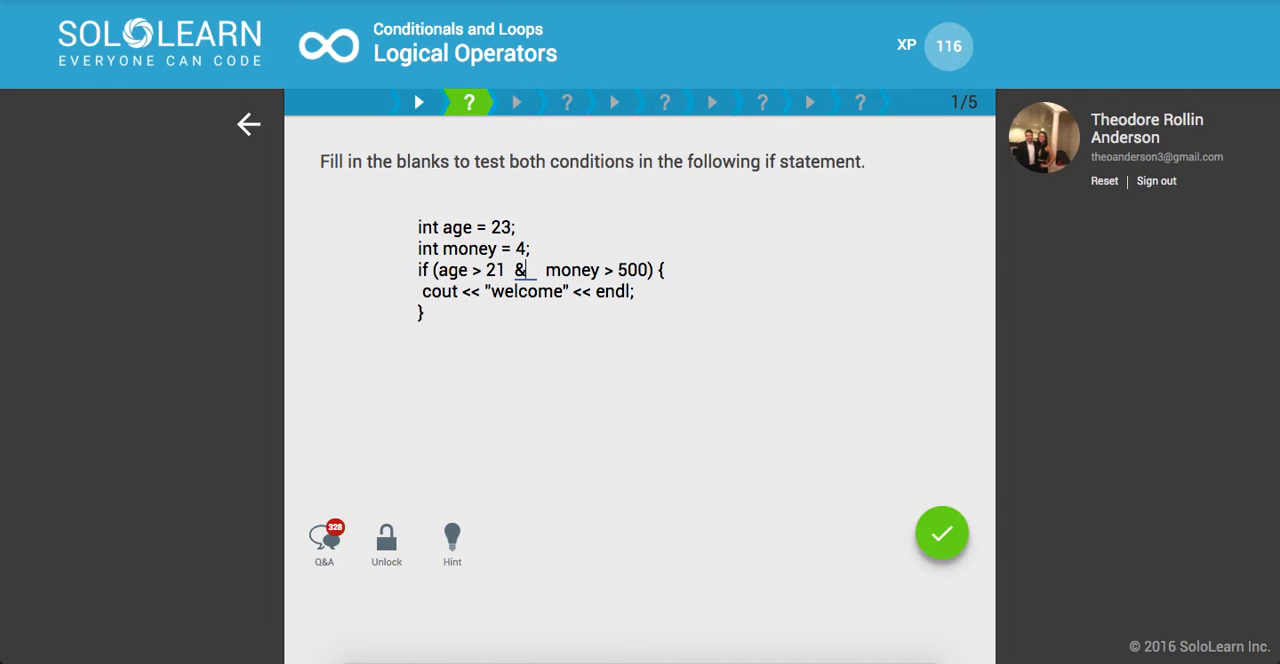
type("&")
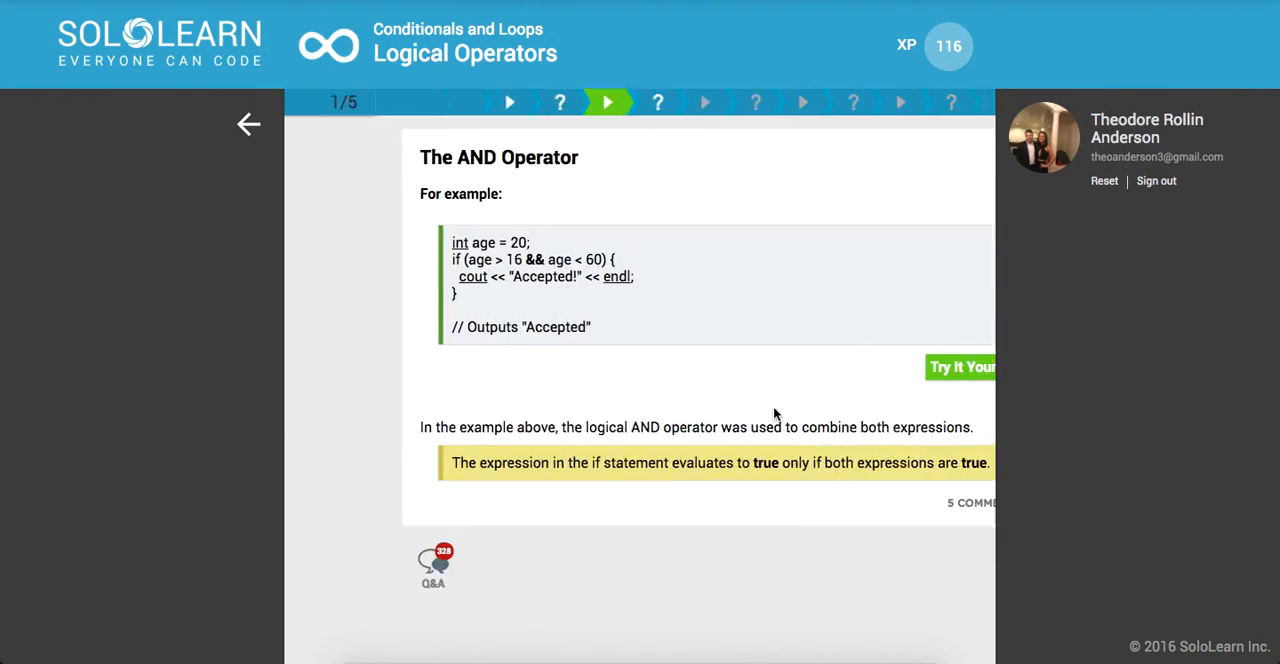
left_click(608, 100)
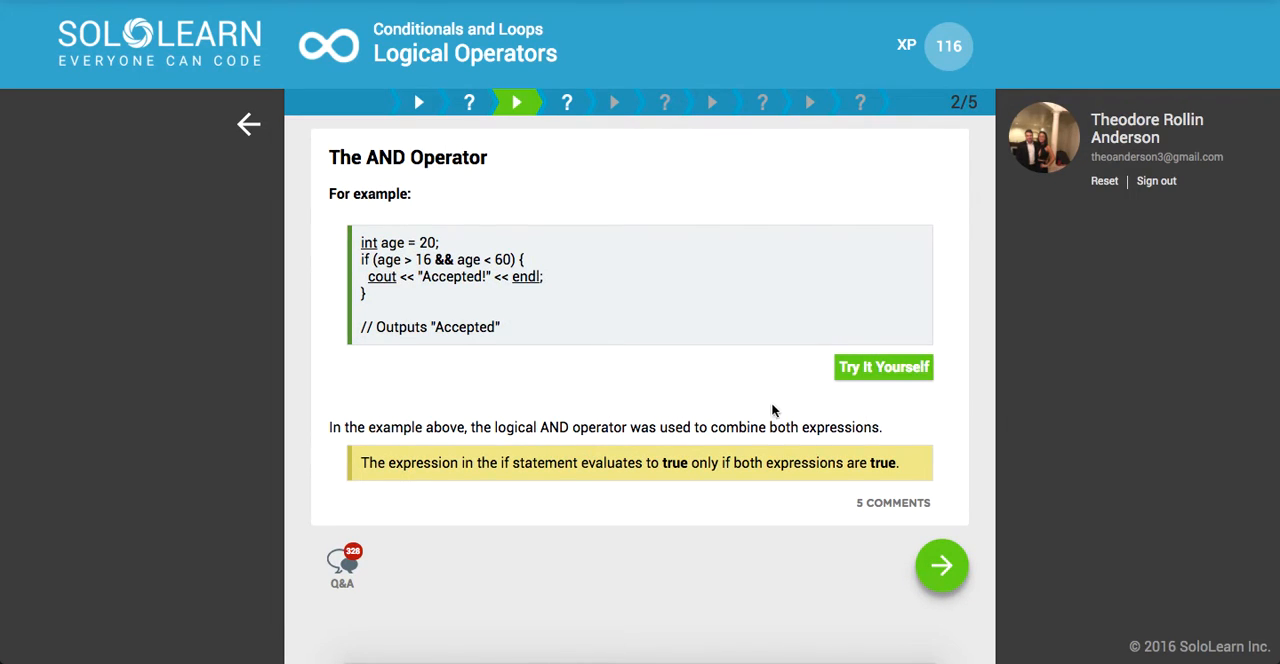
double_click(420, 260)
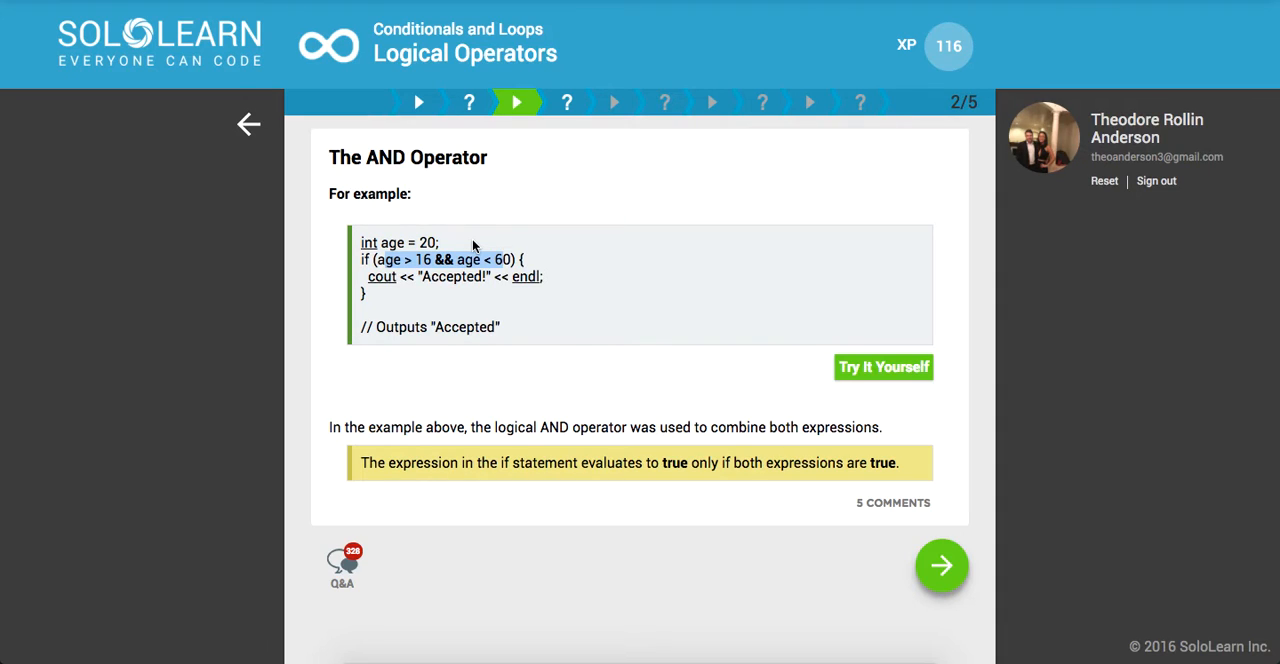
- Answer the a && b question with 'Both a and b are true'
left_click(940, 564)
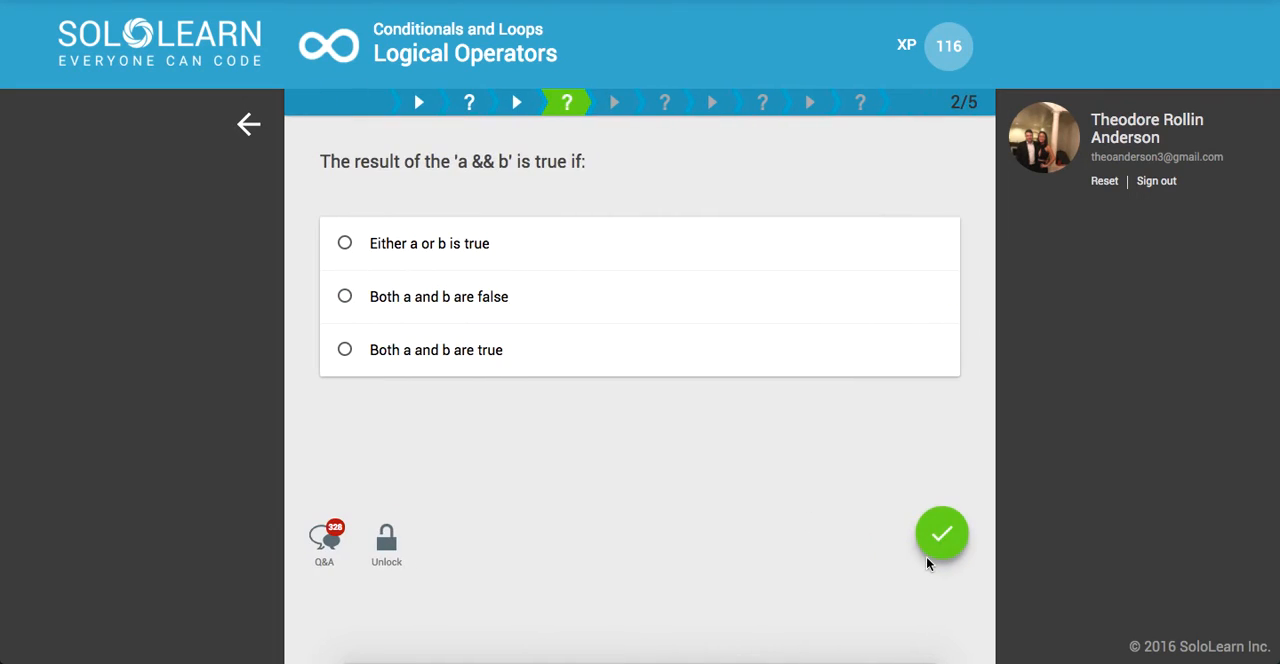
mouse_move(650, 352)
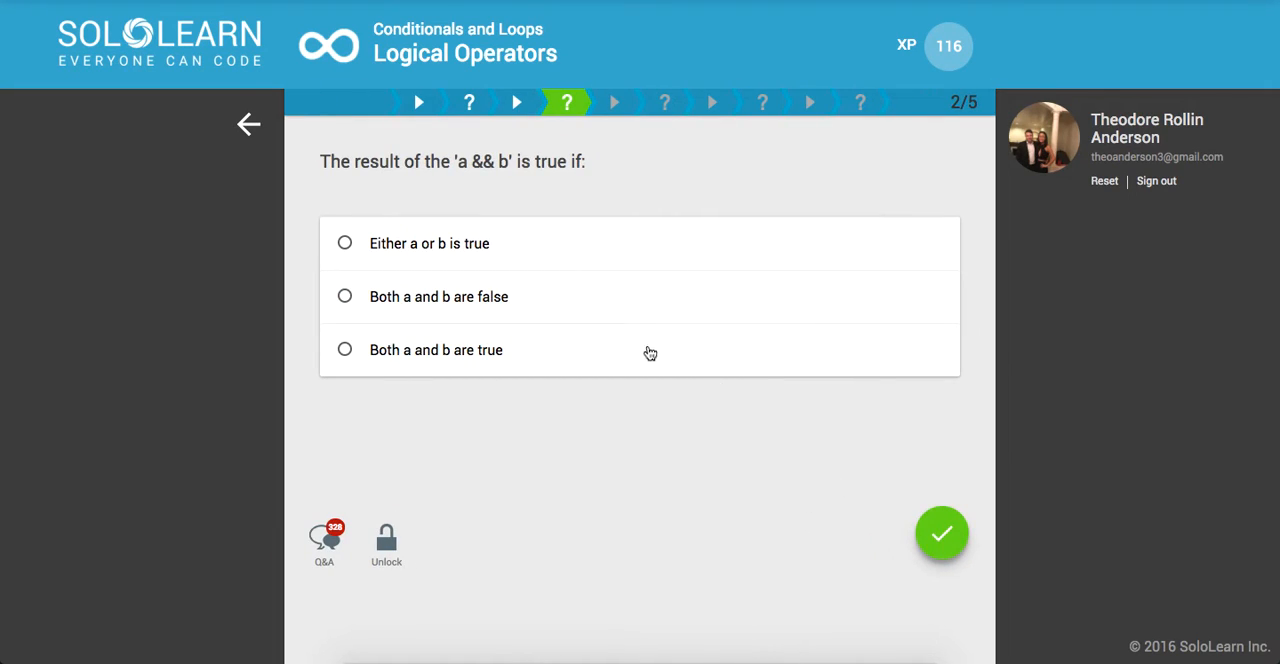
mouse_move(498, 356)
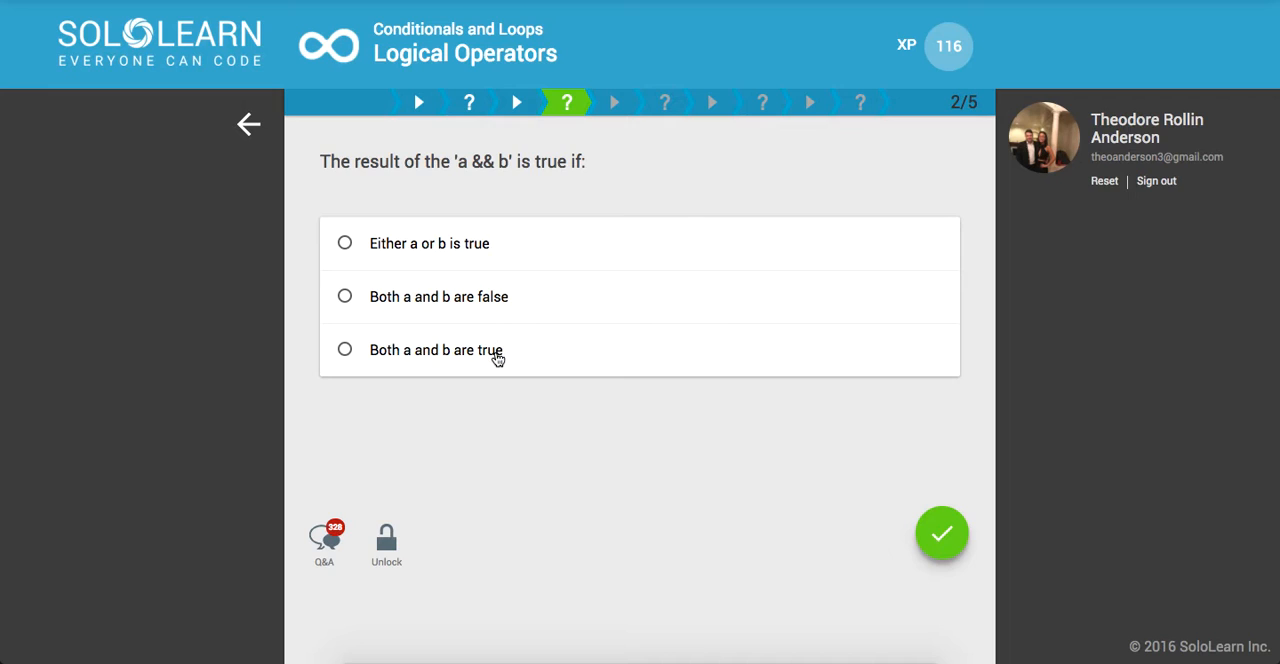
left_click(940, 532)
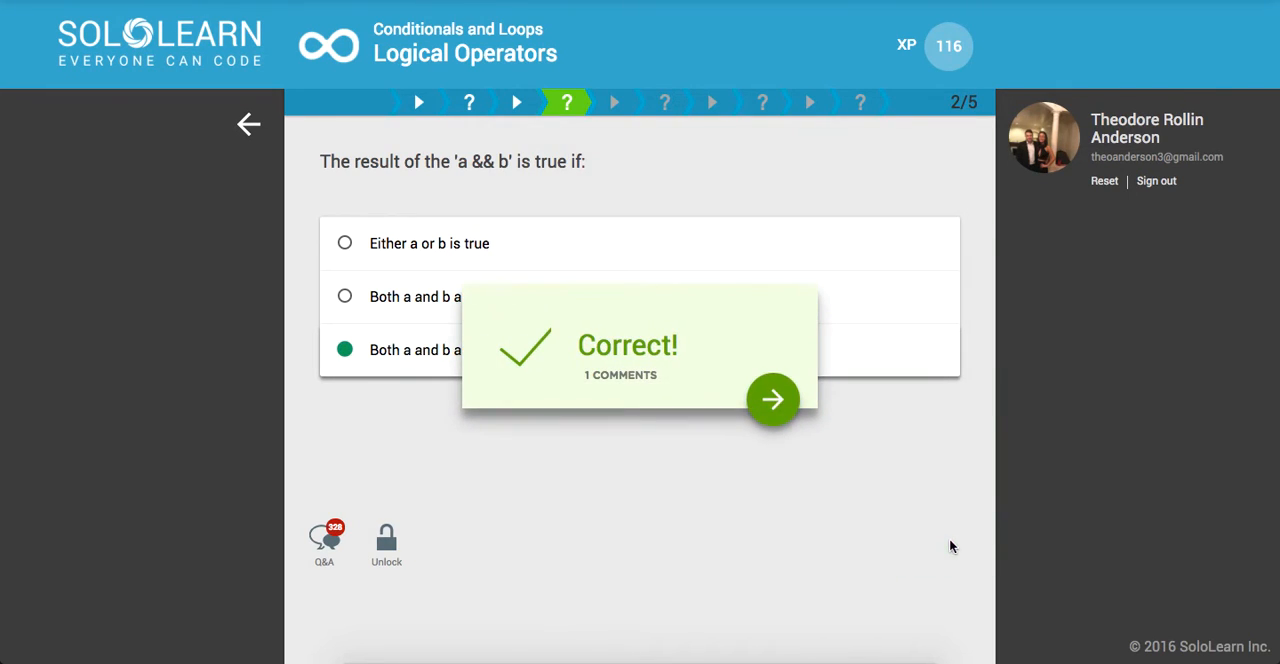
- Answer the && count question with 'As many as you want' and submit it
left_click(772, 400)
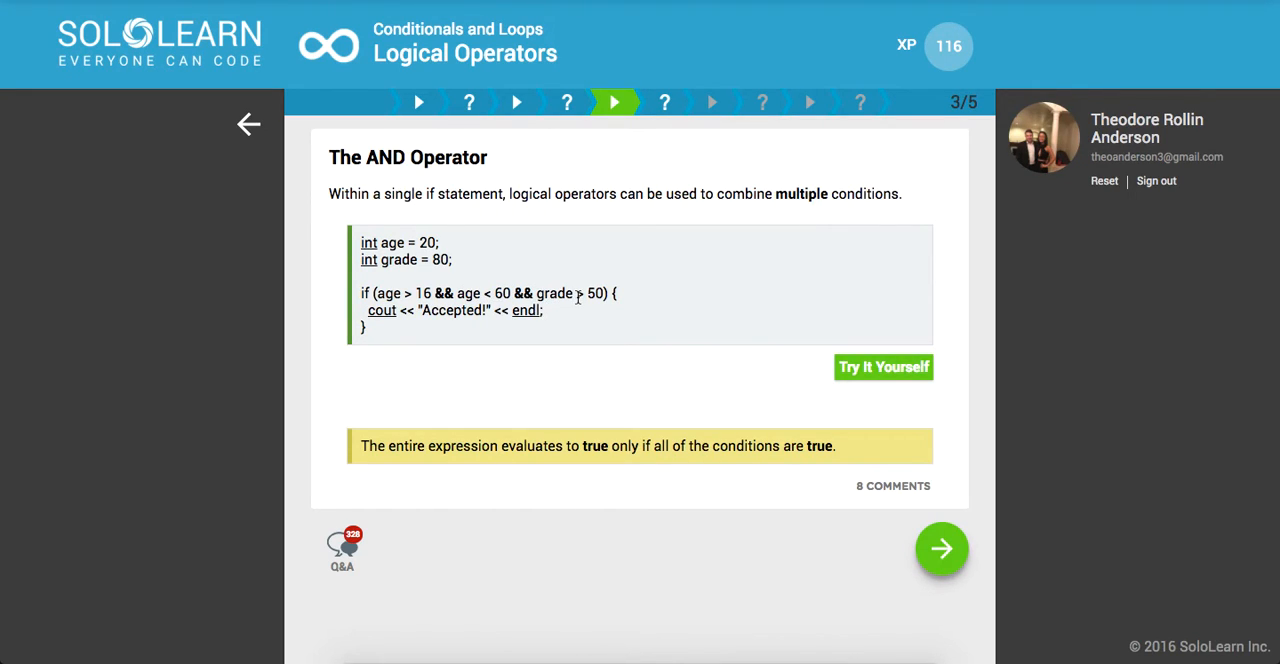
mouse_move(612, 440)
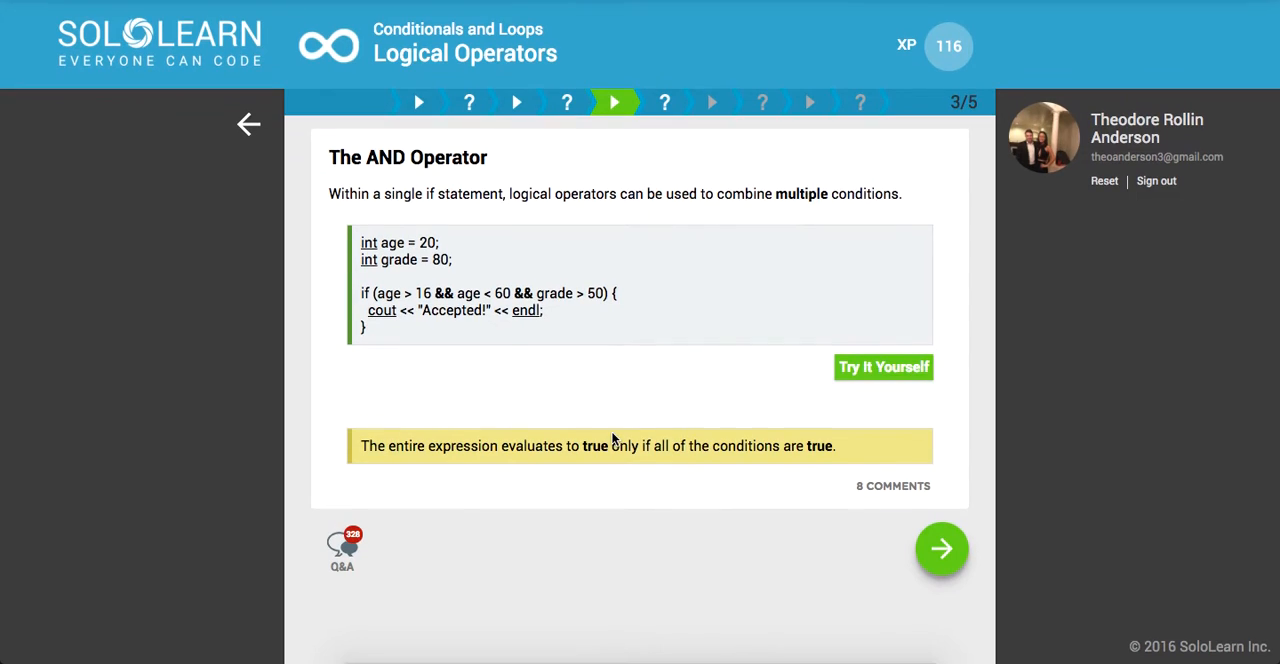
mouse_move(568, 464)
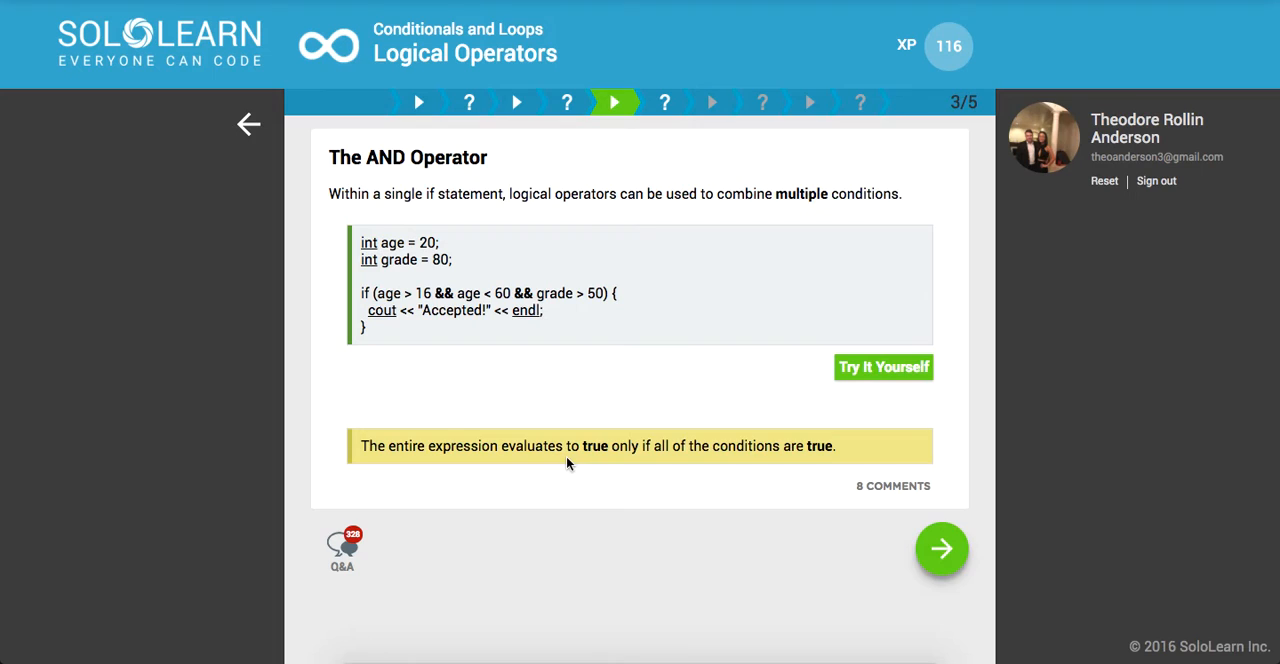
mouse_move(910, 528)
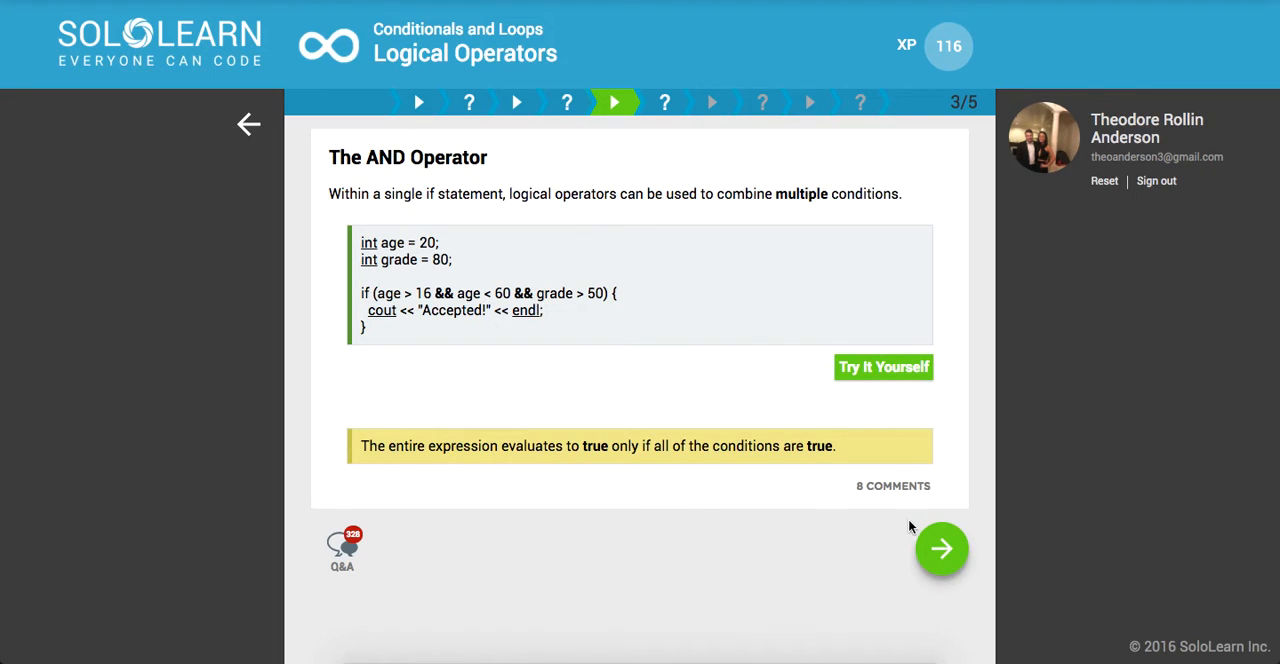
left_click(940, 548)
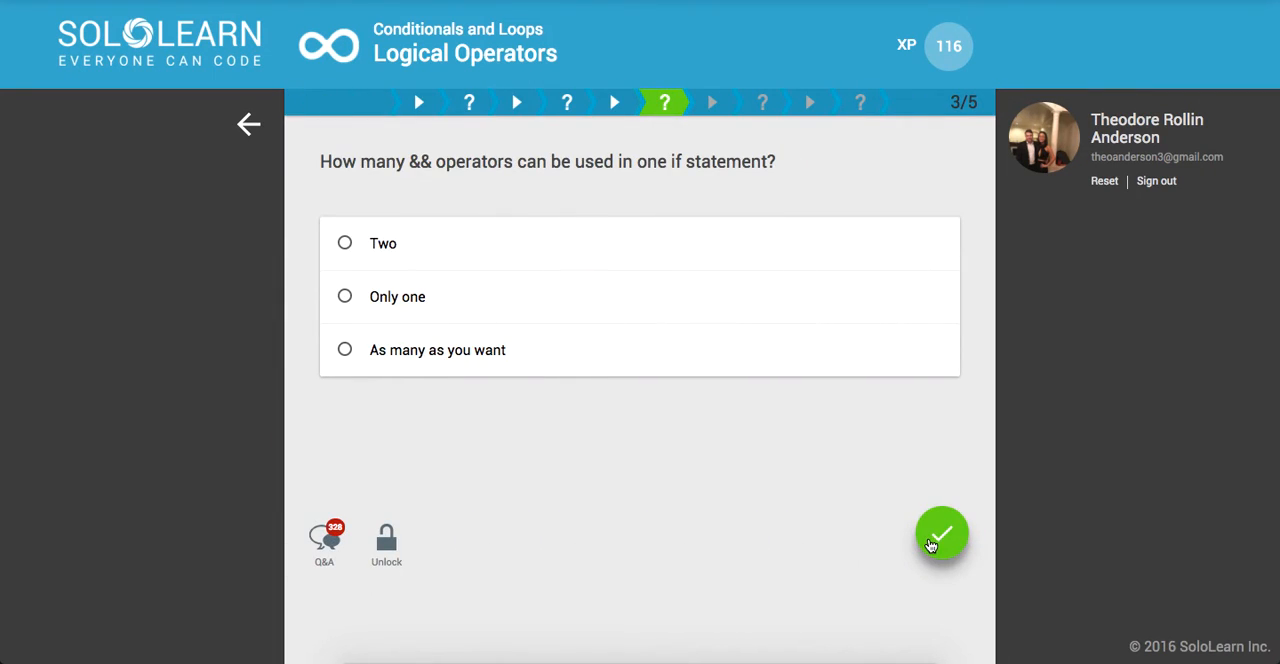
mouse_move(572, 364)
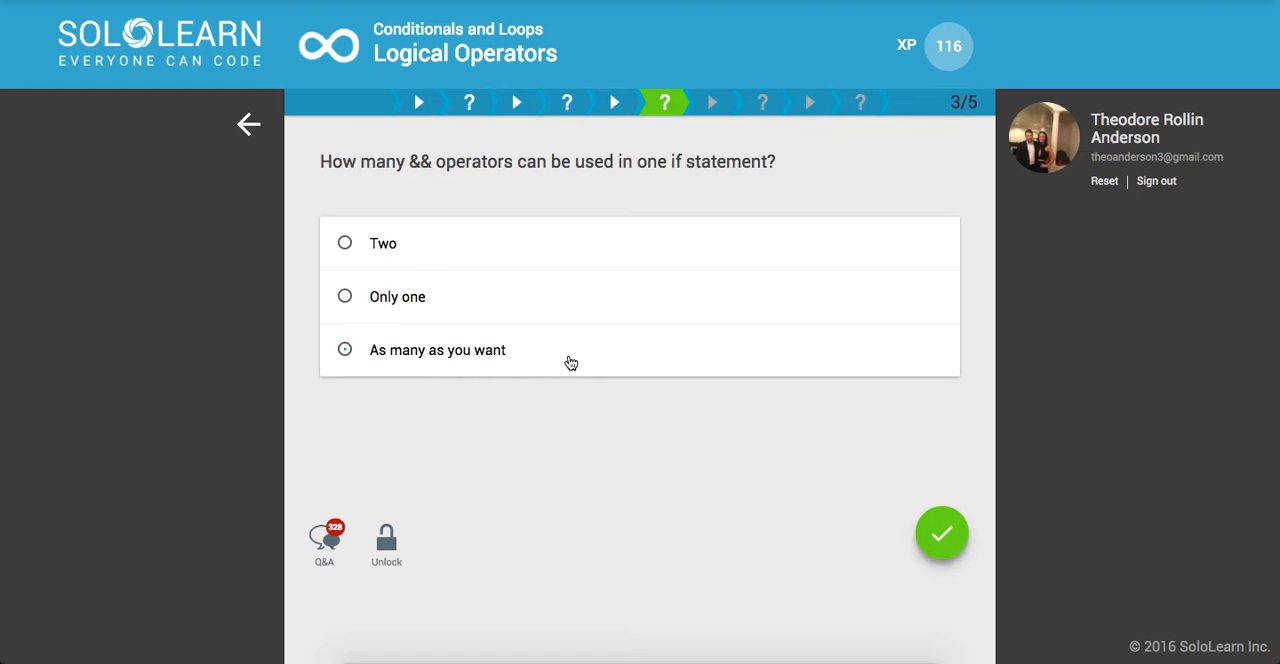
left_click(940, 532)
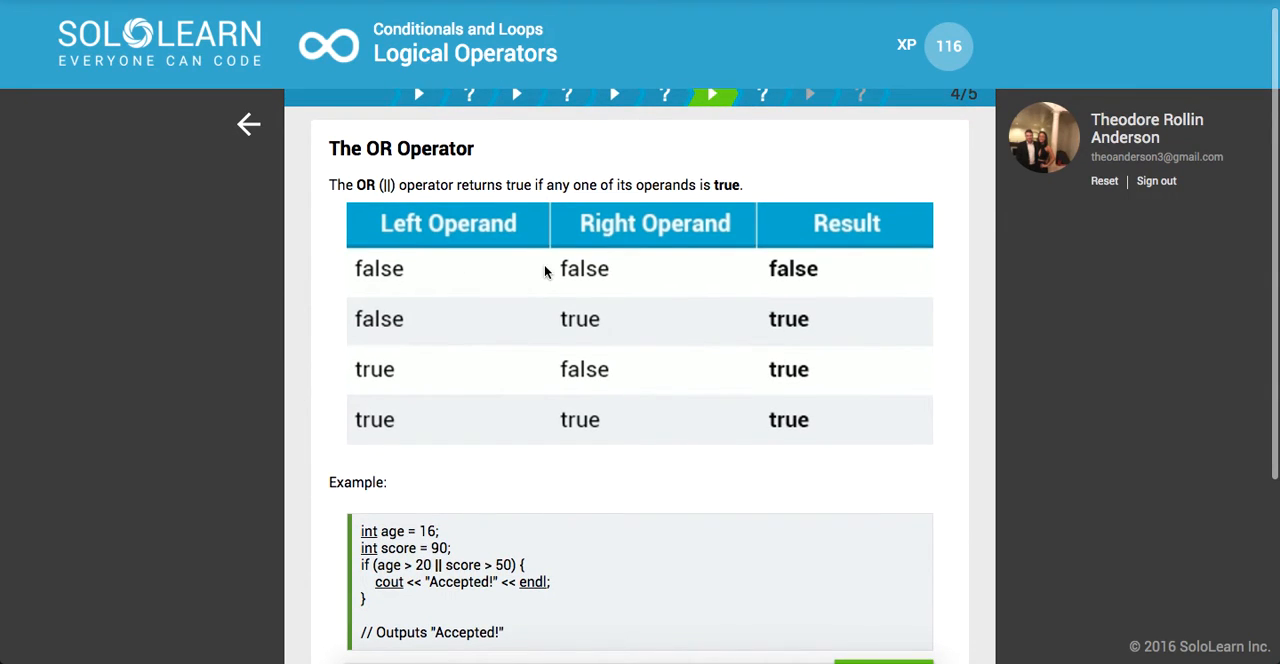
mouse_move(388, 260)
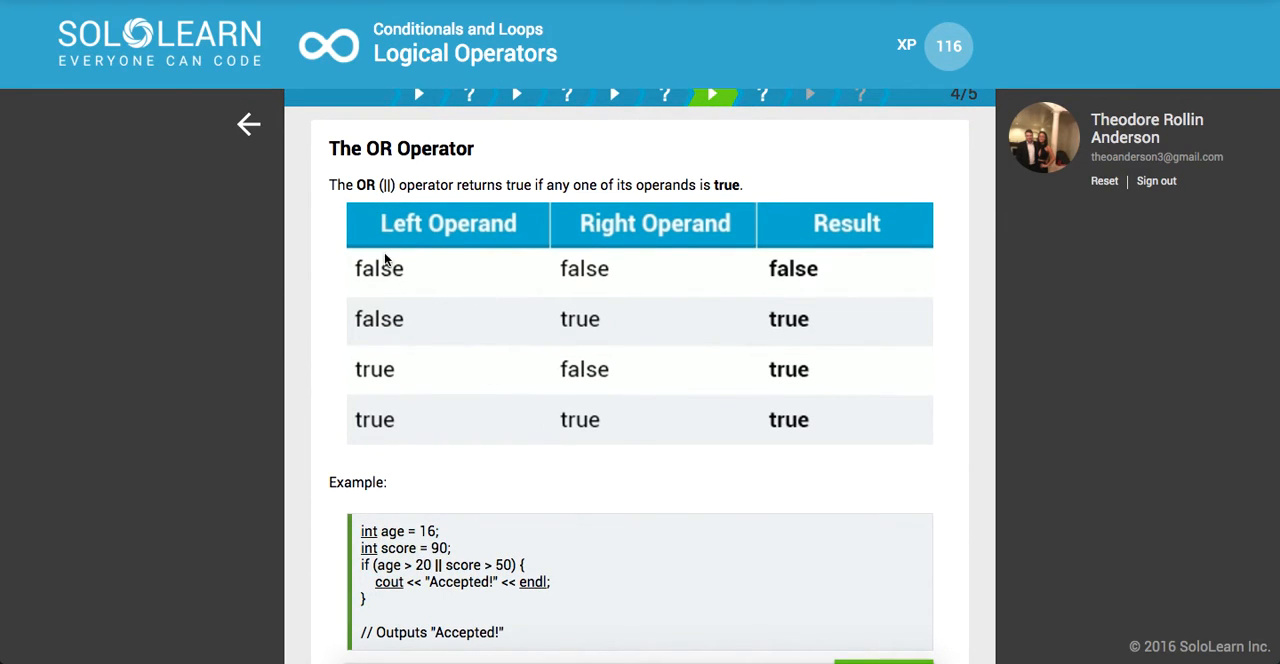
mouse_move(784, 272)
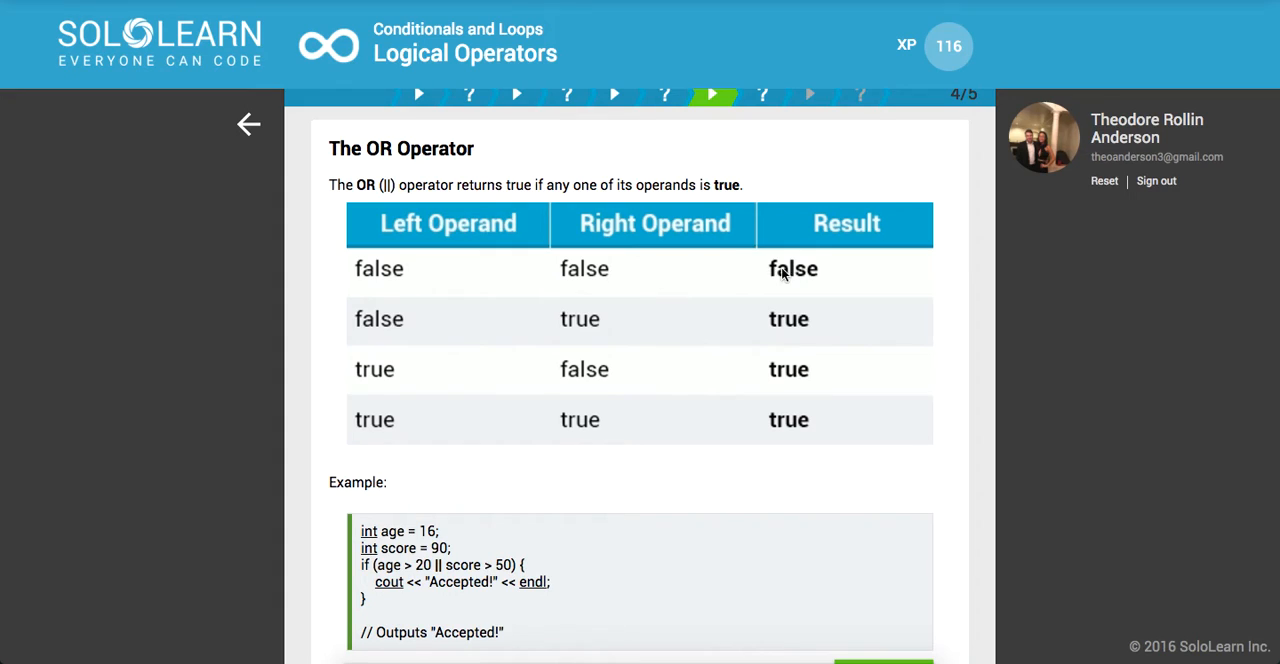
mouse_move(626, 332)
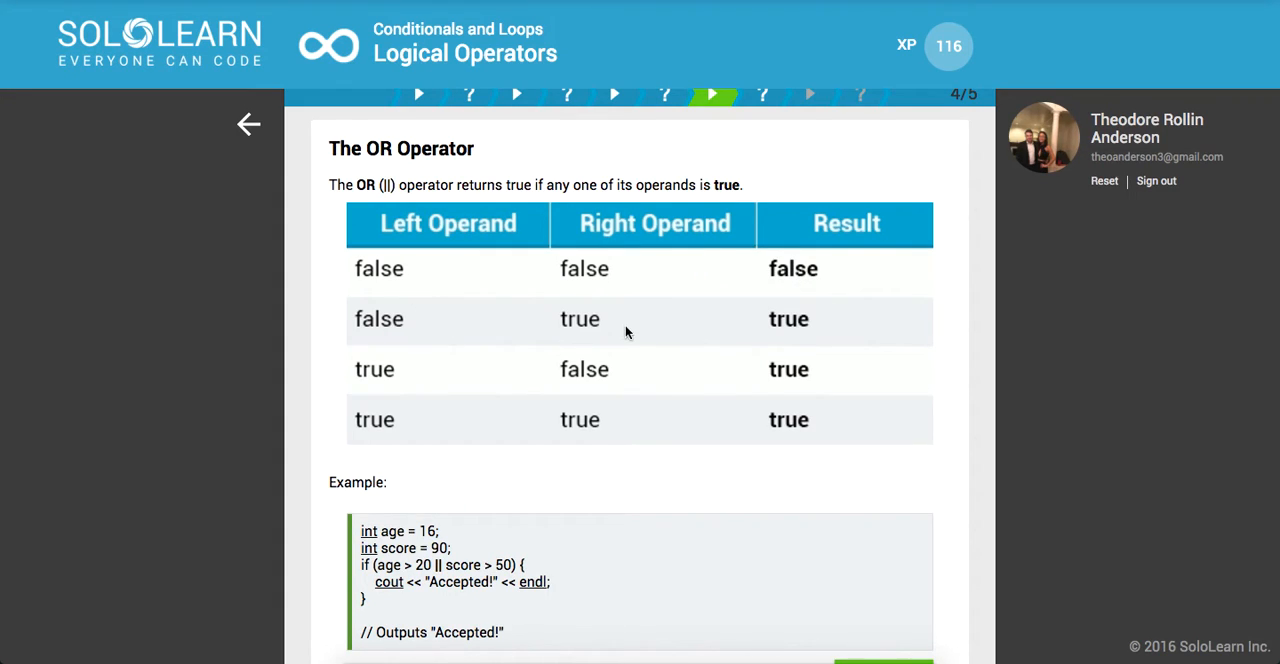
mouse_move(694, 312)
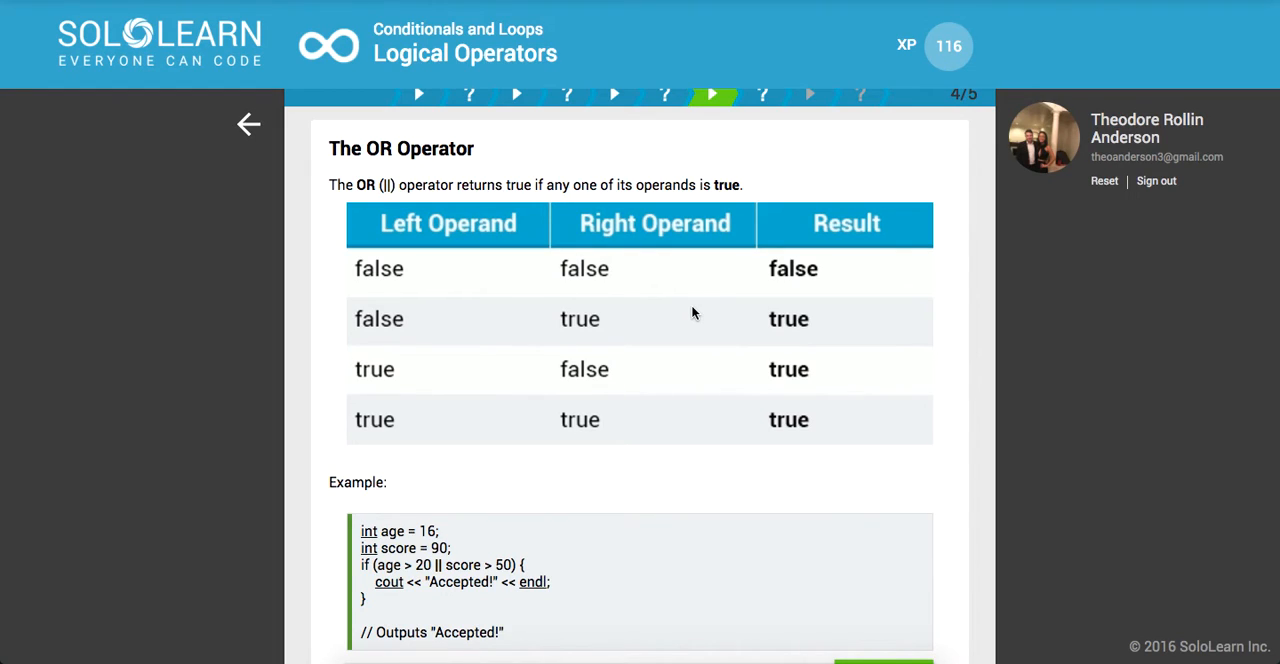
mouse_move(596, 346)
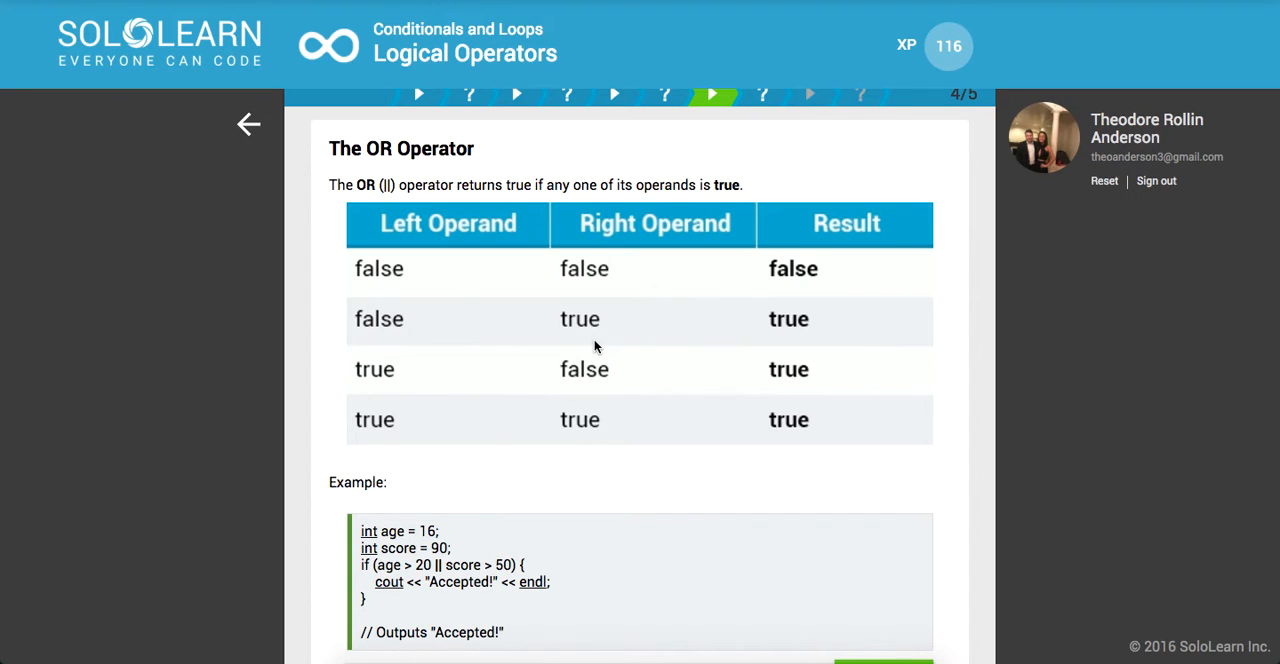
- Scroll through the OR Operator truth table and age/score example
scroll("down", 3)
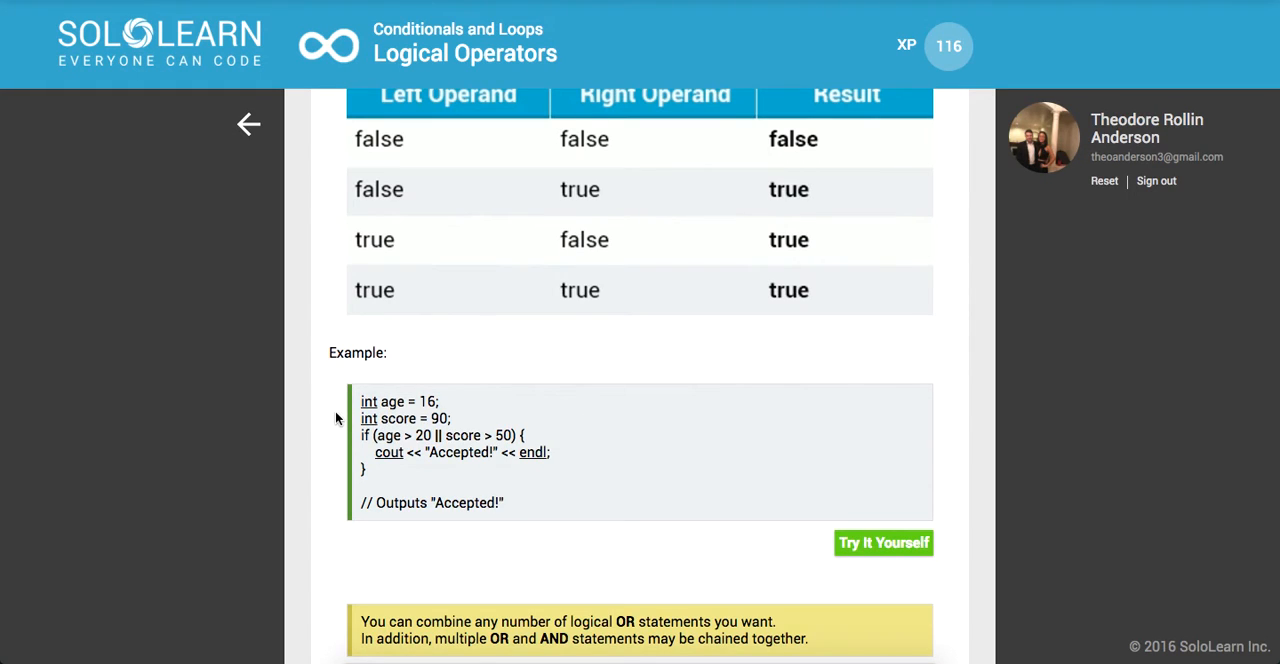
scroll("down", 3)
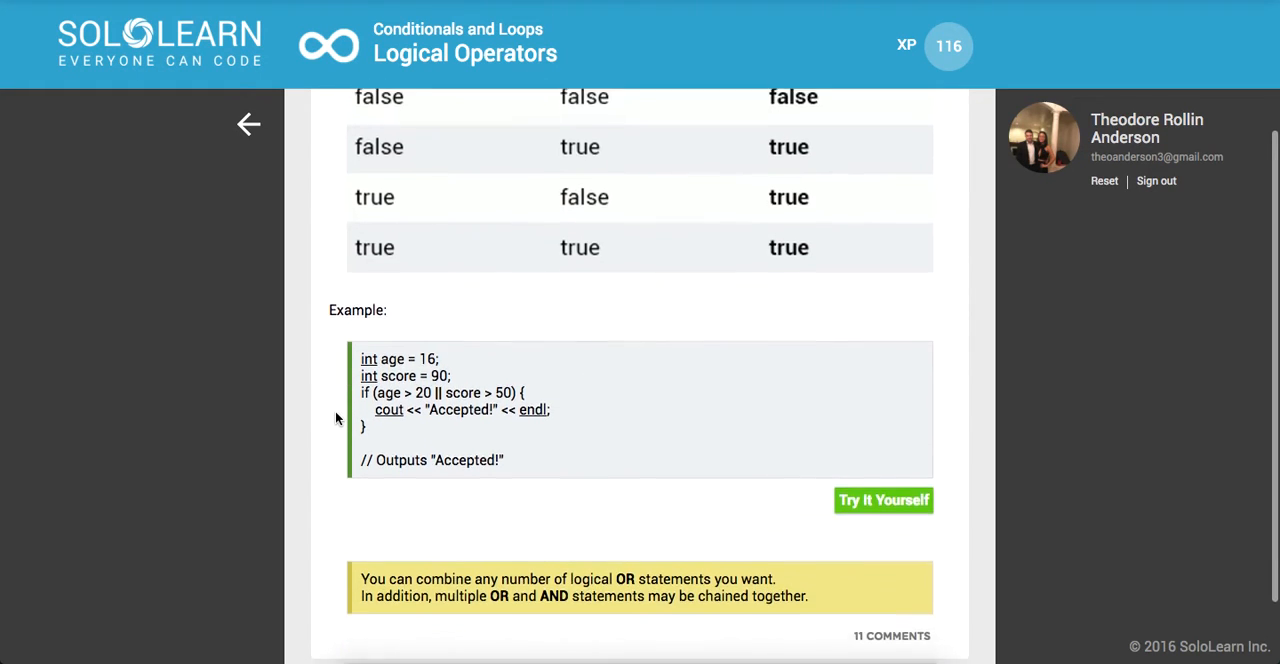
scroll("down", 3)
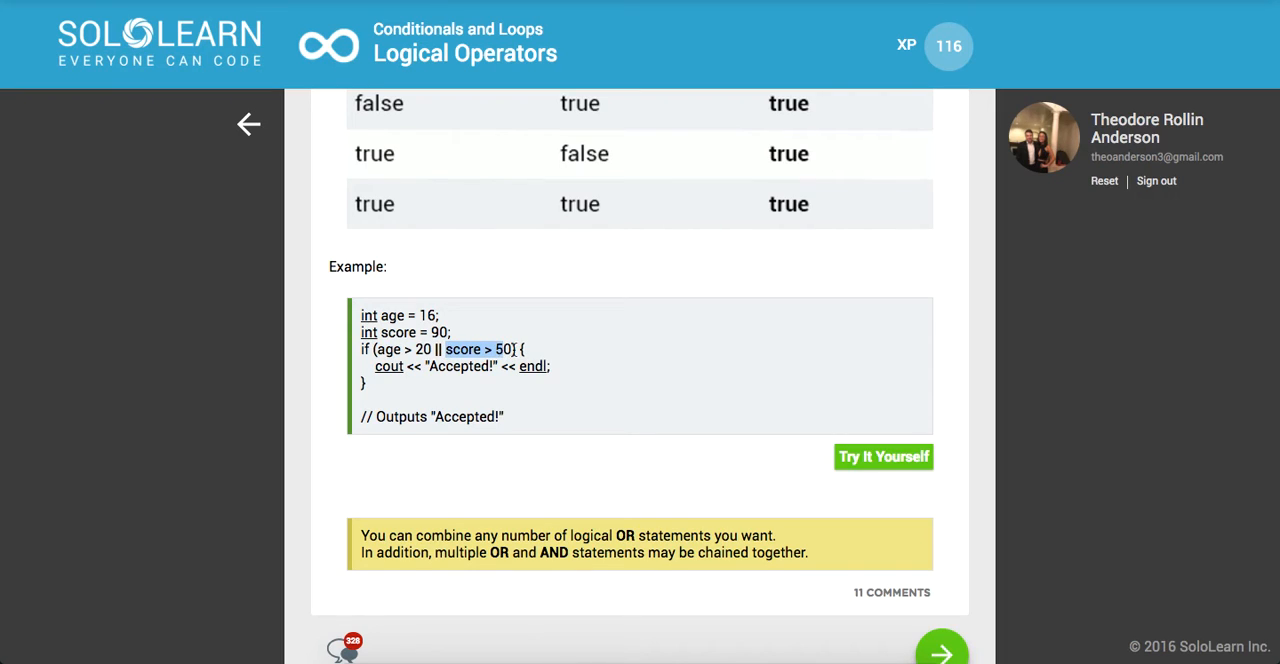
mouse_move(516, 412)
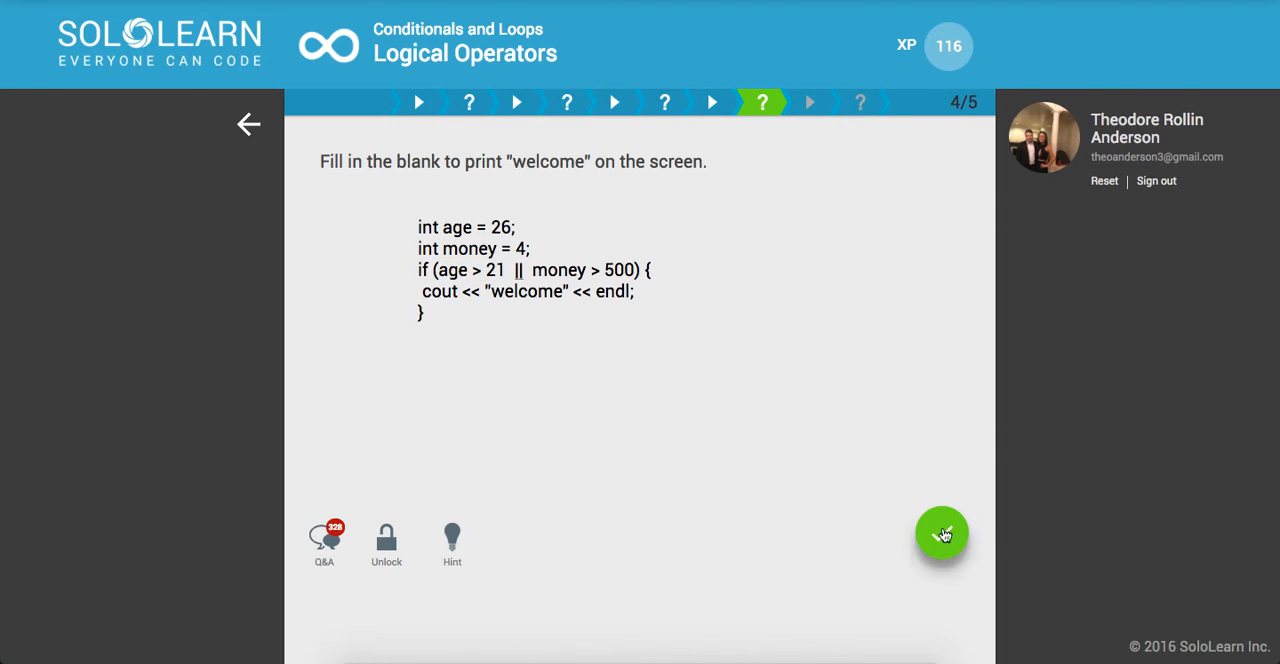
- Submit the || answer, read the Logical NOT slide and continue to the final question
left_click(940, 532)
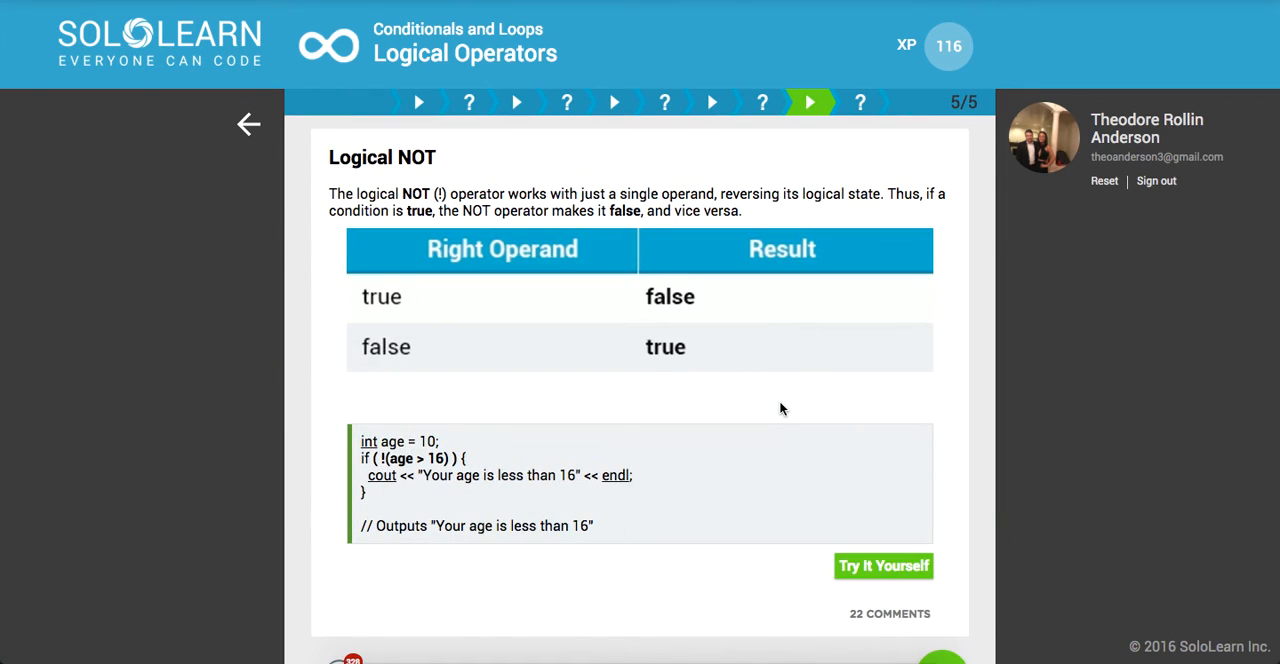
mouse_move(380, 308)
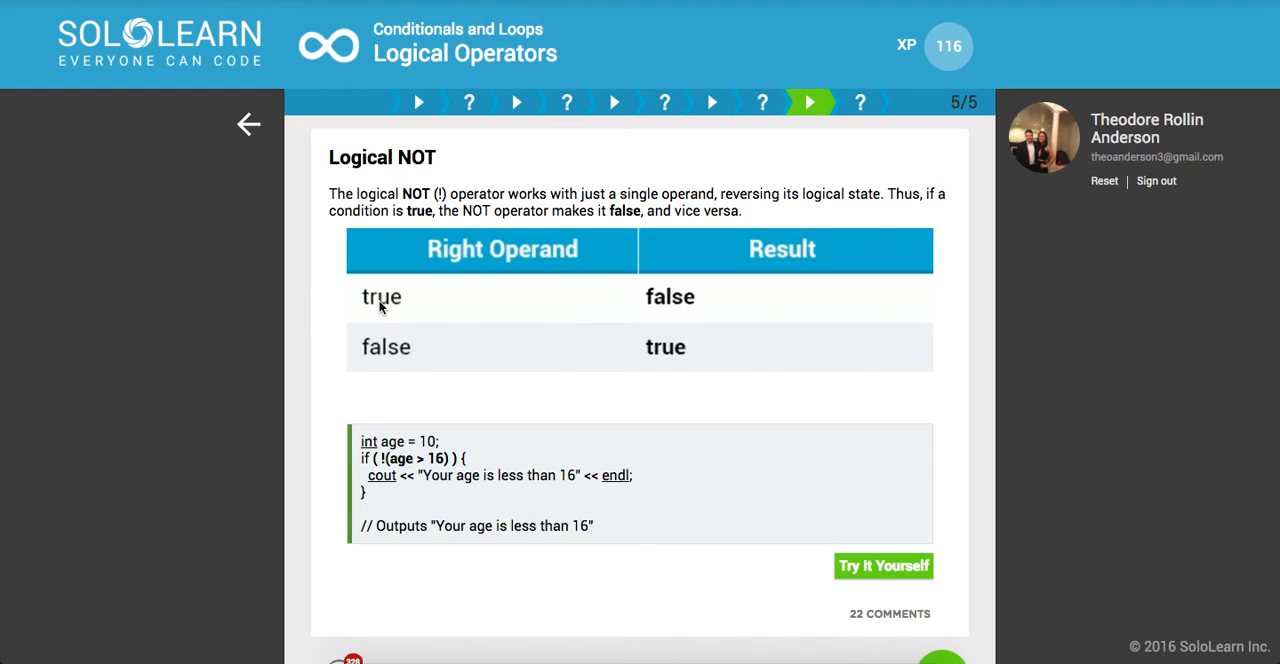
mouse_move(428, 204)
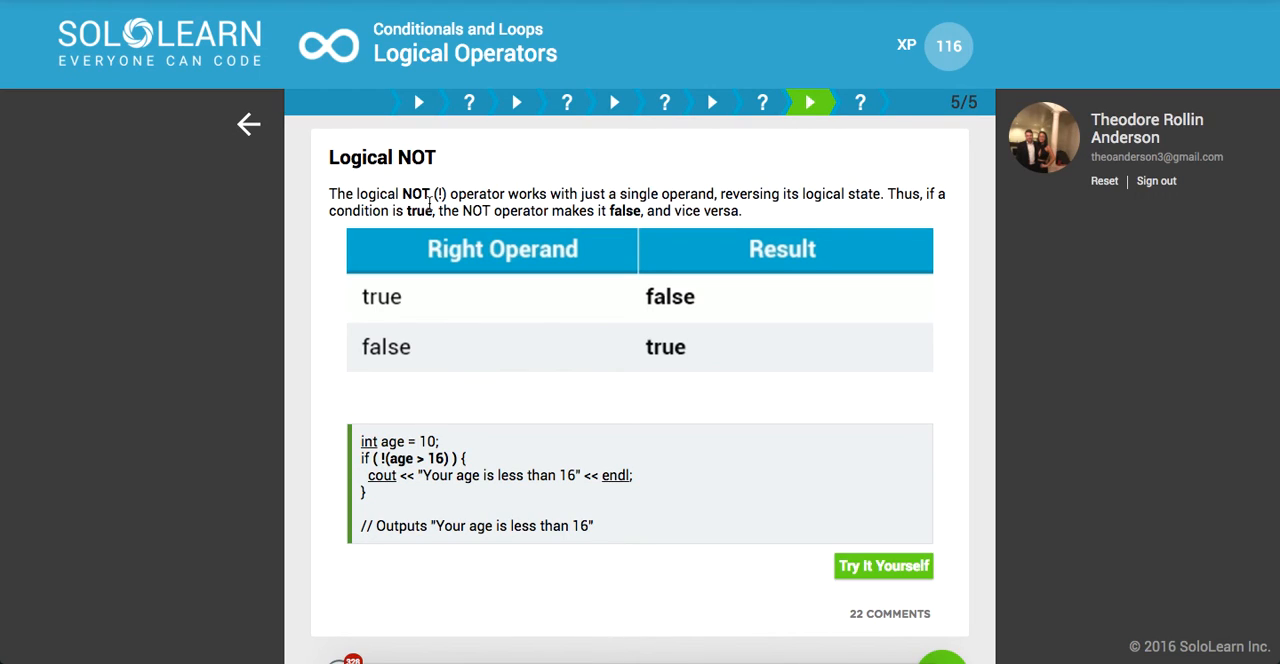
mouse_move(404, 128)
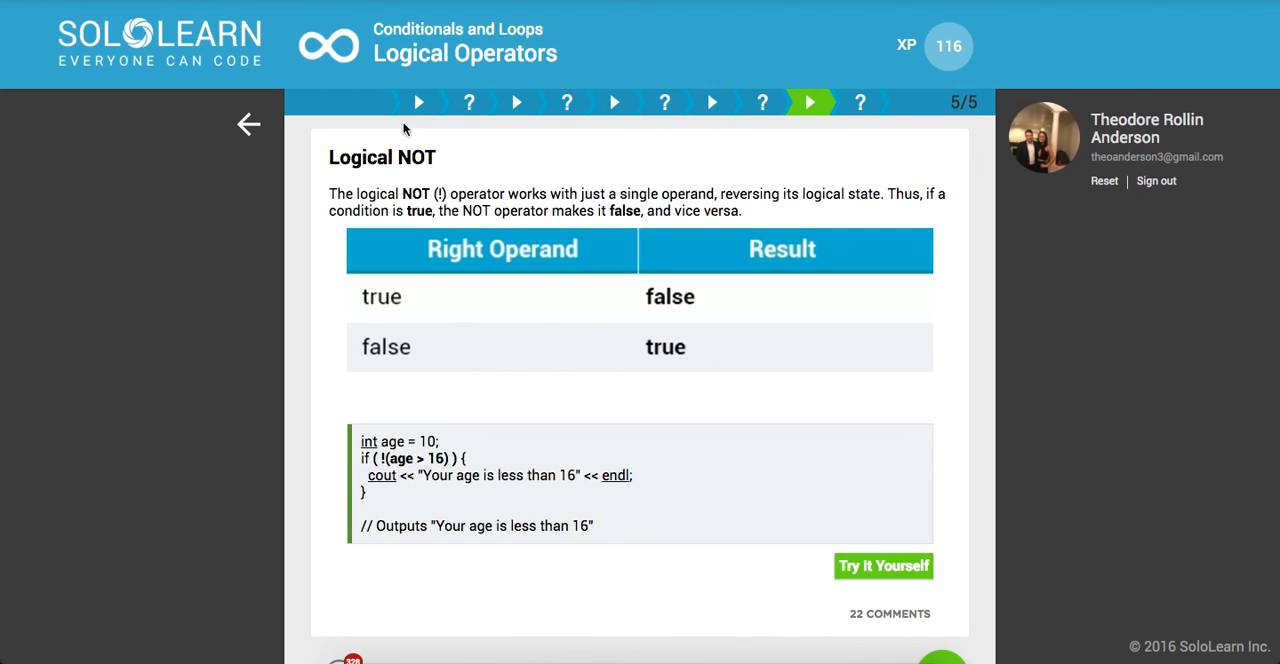
mouse_move(432, 226)
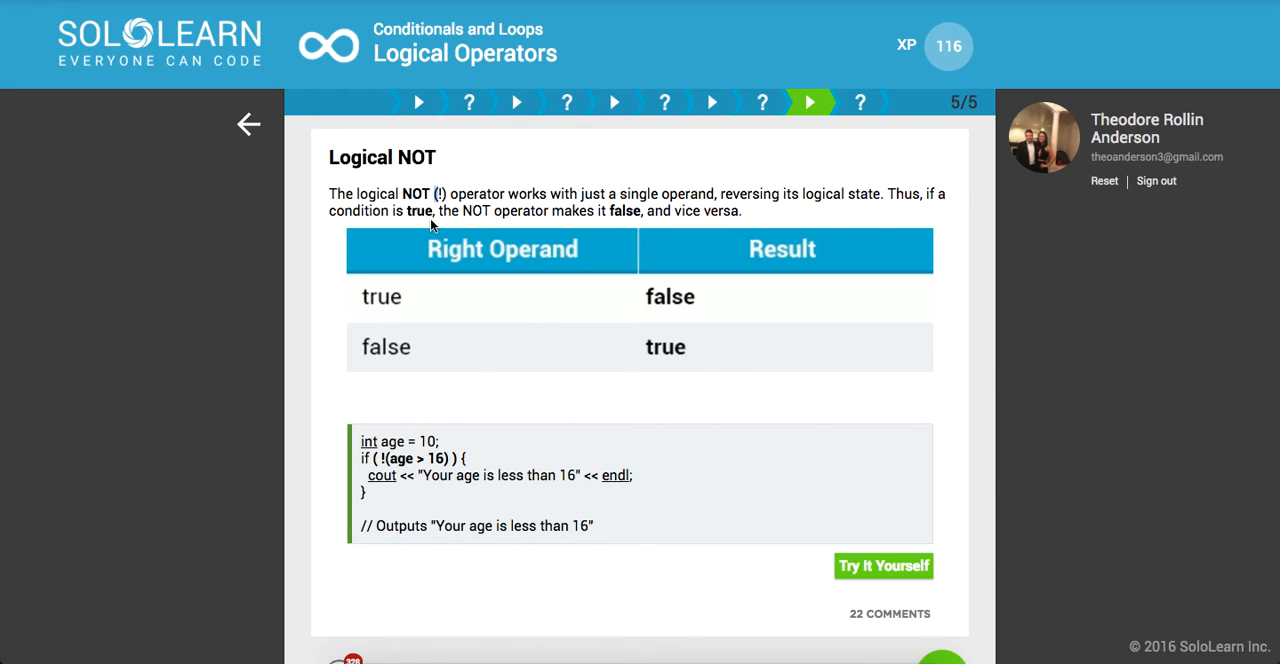
mouse_move(448, 338)
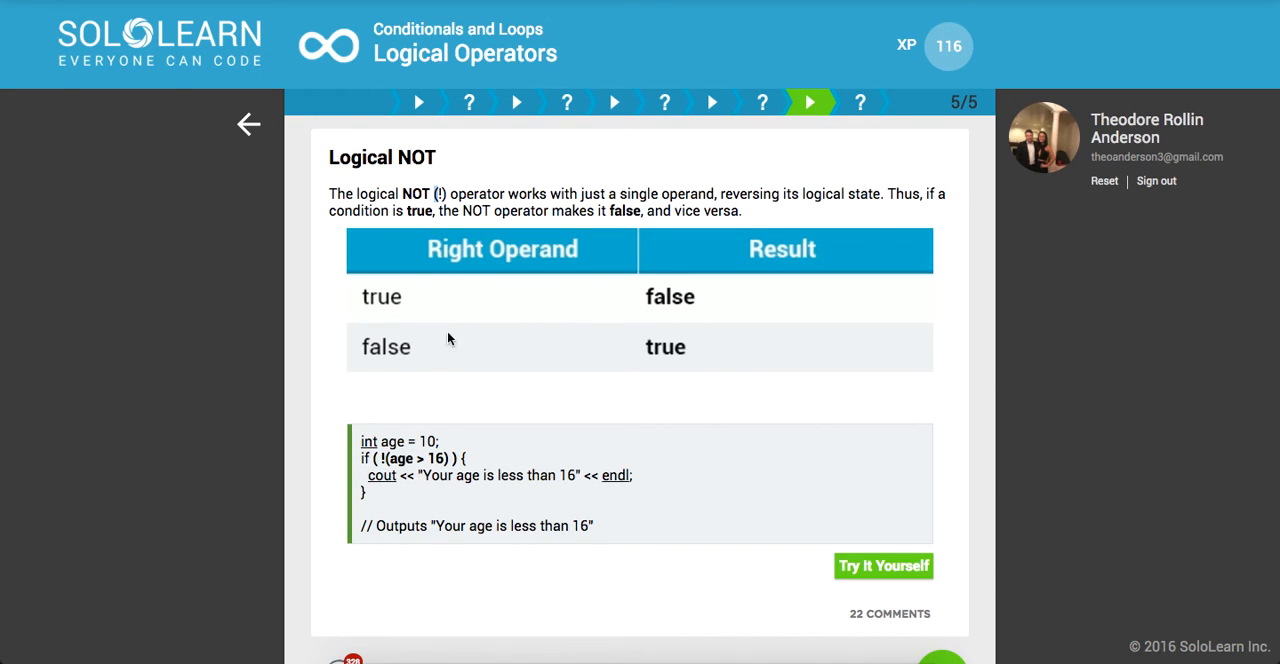
mouse_move(392, 312)
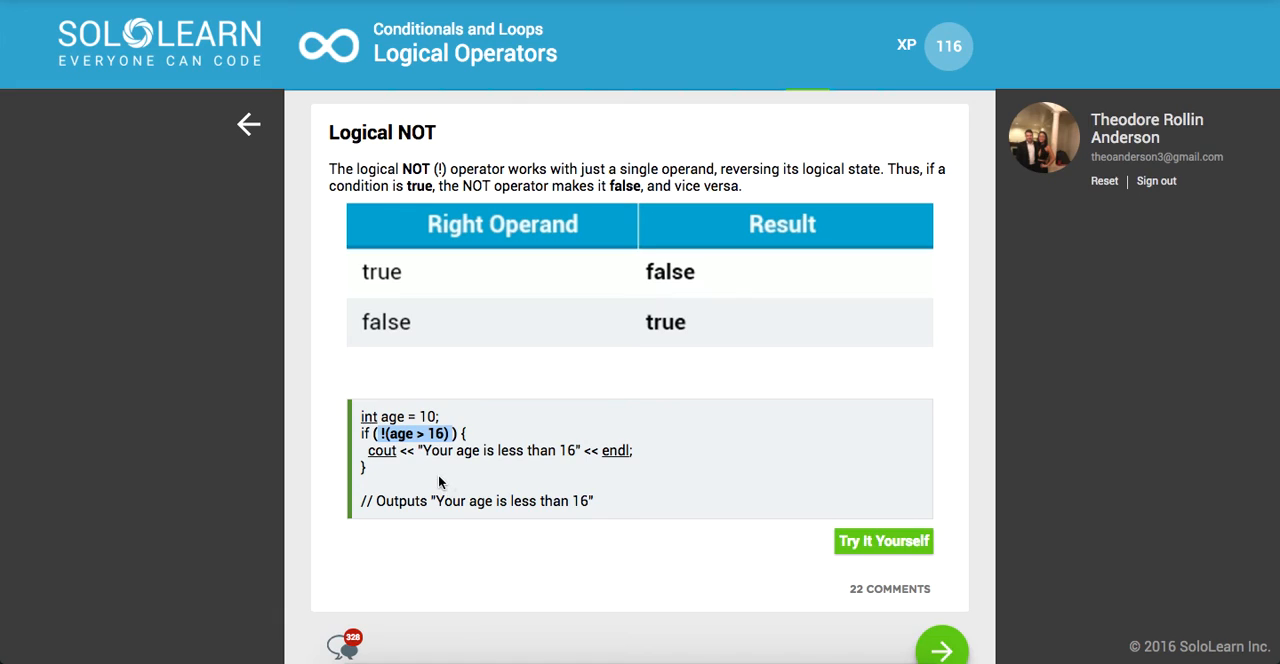
mouse_move(464, 492)
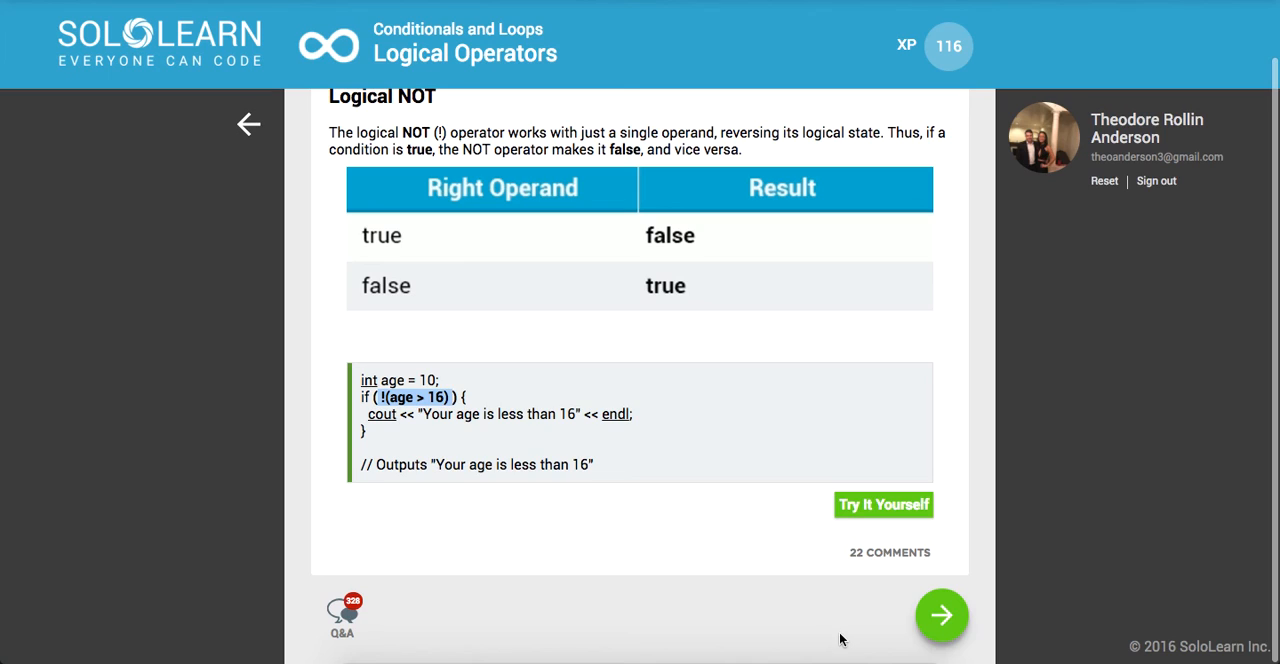
left_click(940, 616)
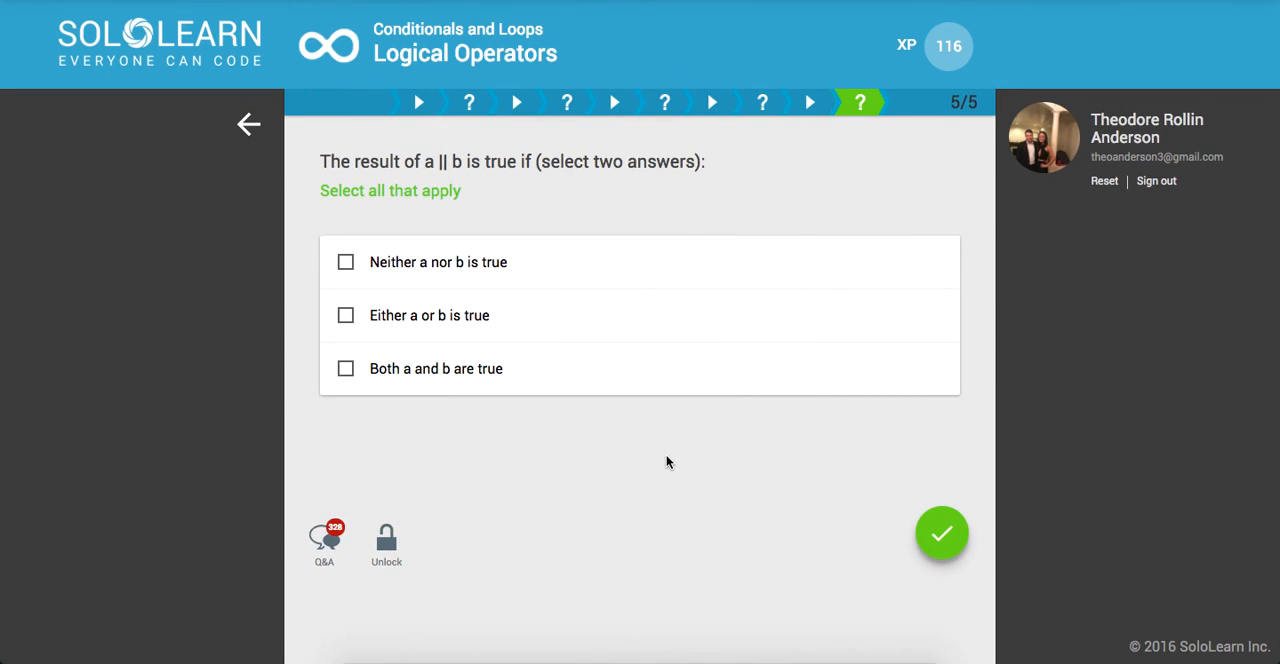
mouse_move(464, 330)
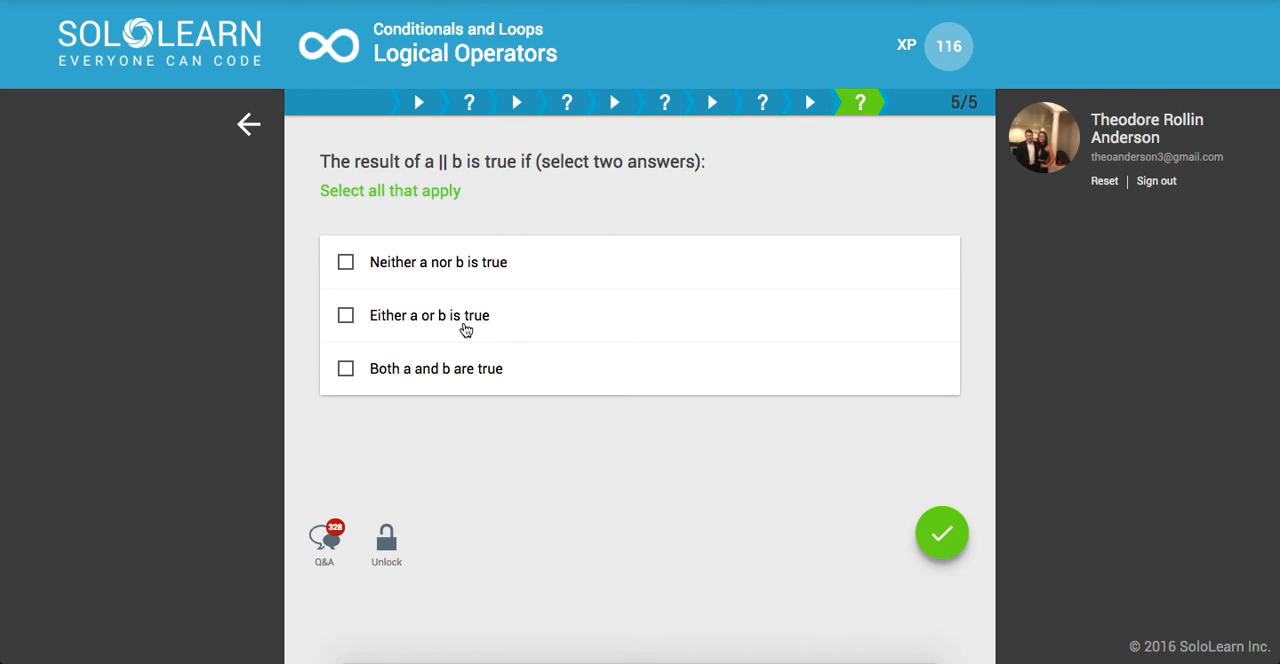
- Select 'Either a or b is true' and 'Both a and b are true' for the a || b question
left_click(344, 316)
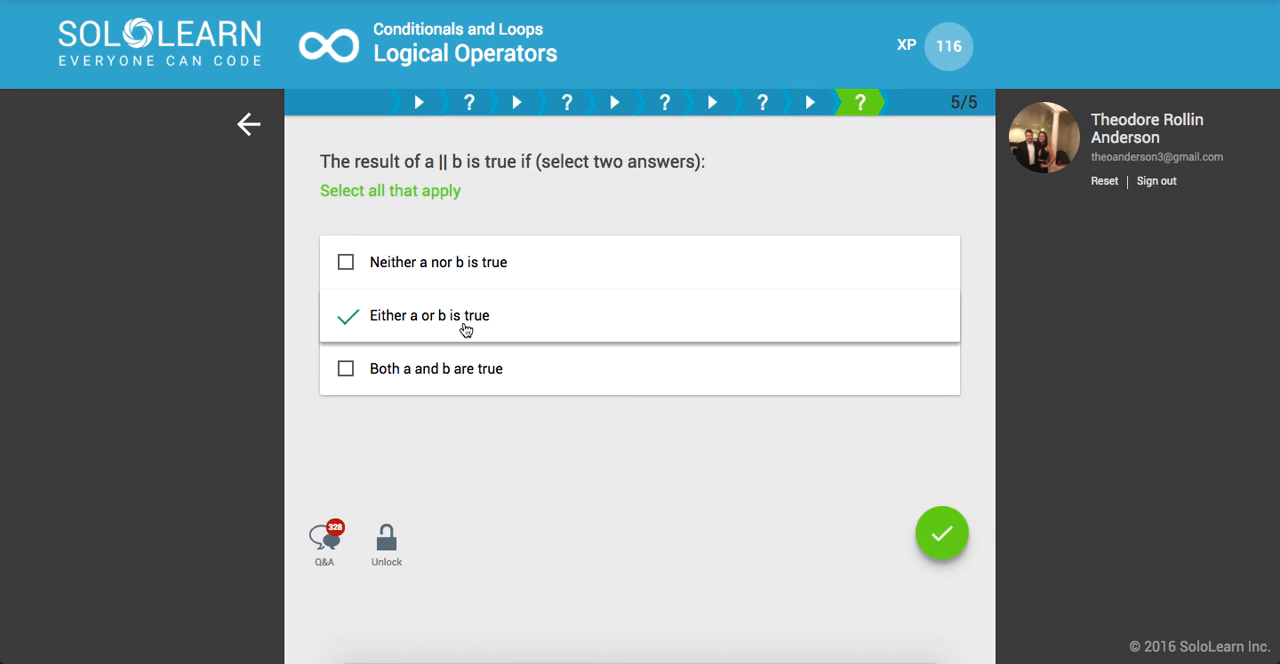
mouse_move(476, 384)
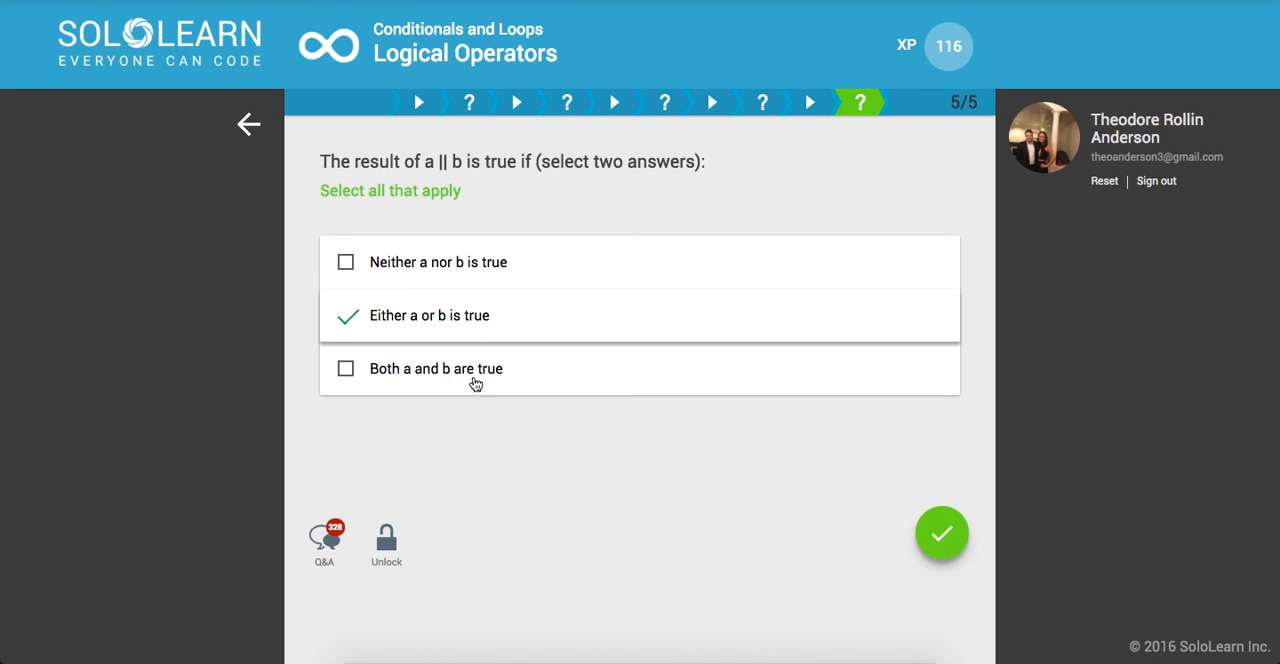
left_click(940, 532)
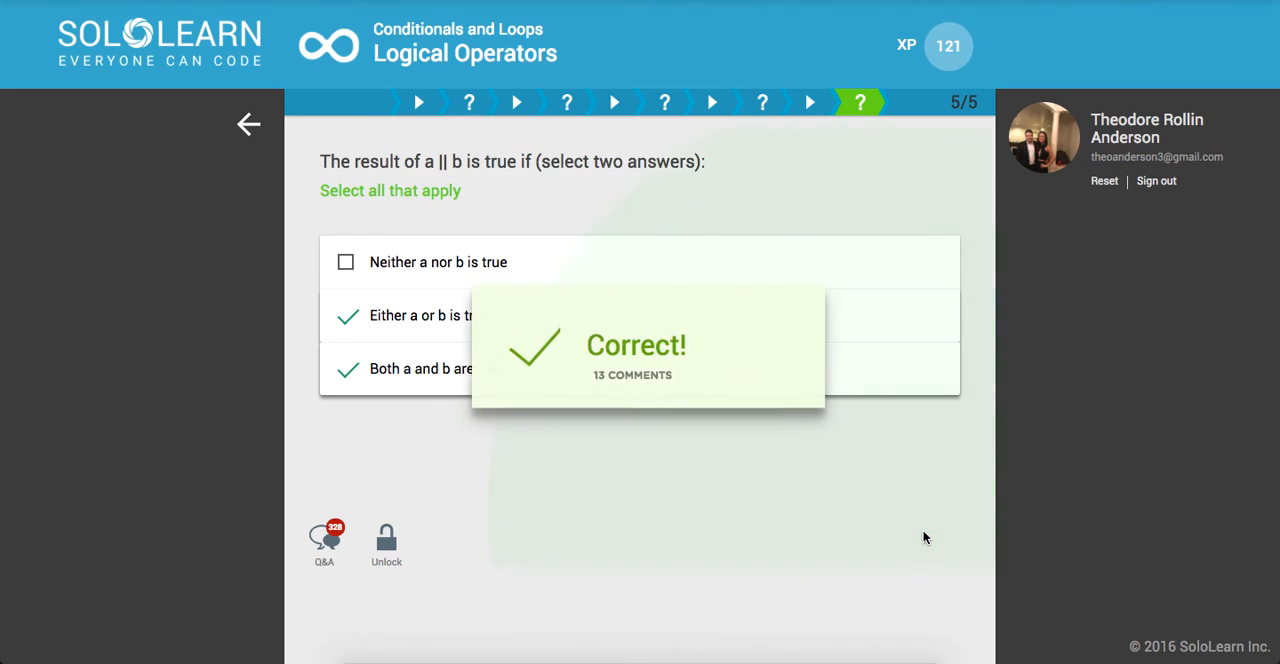